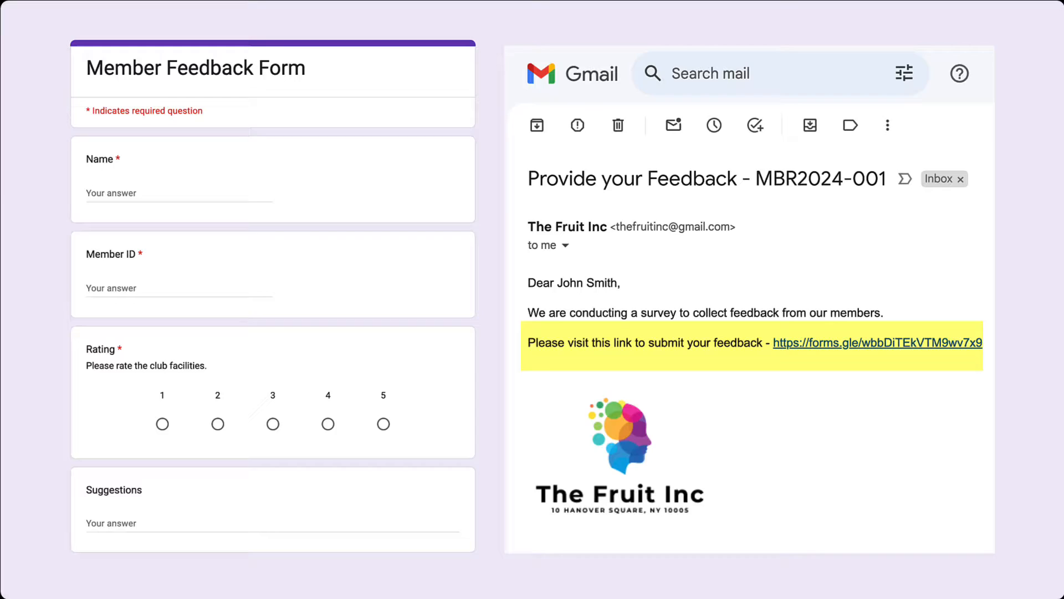
Open the live Member Feedback Form preview and scroll through its Name, Member ID and Rating questions
{"action": "left_click", "coordinate": [877, 342]}
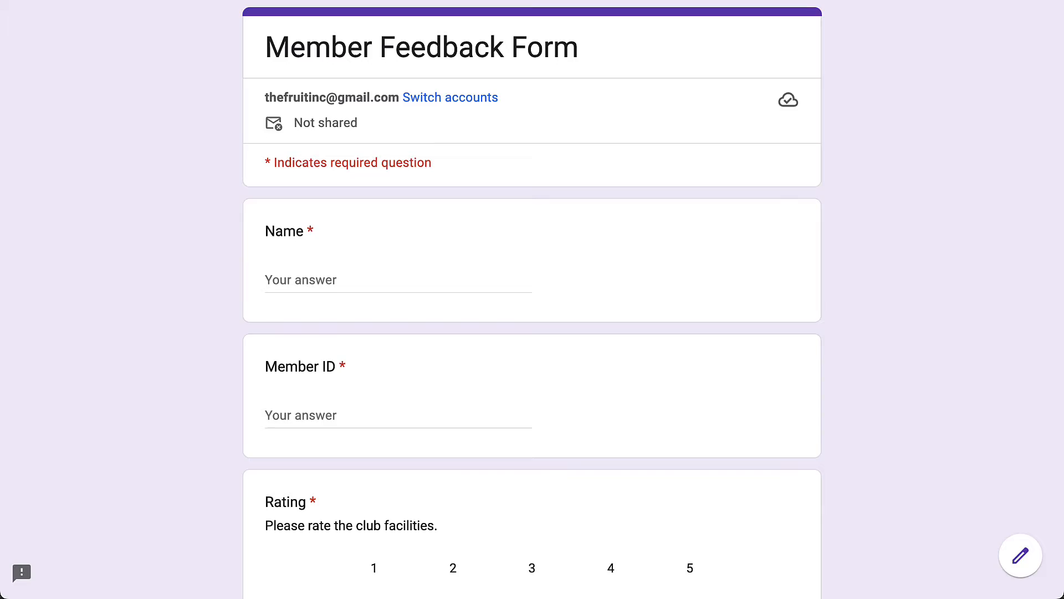
{"action": "scroll", "scroll_direction": "down", "scroll_amount": 3}
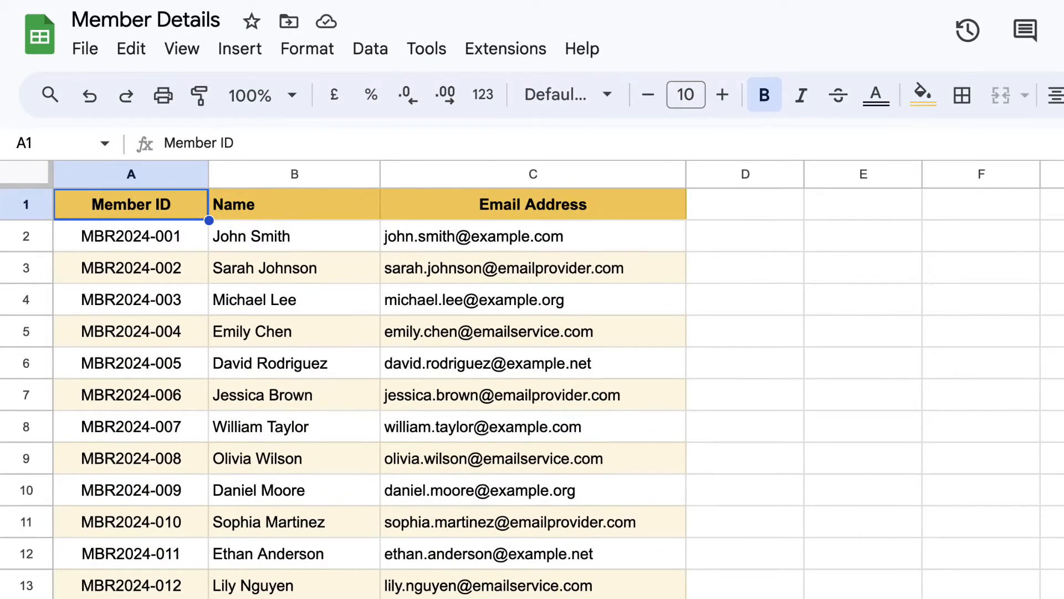
Create a Document Studio workflow named 'Send Feedback Form' with the Members sheet as source
{"action": "scroll", "scroll_direction": "down", "scroll_amount": 3}
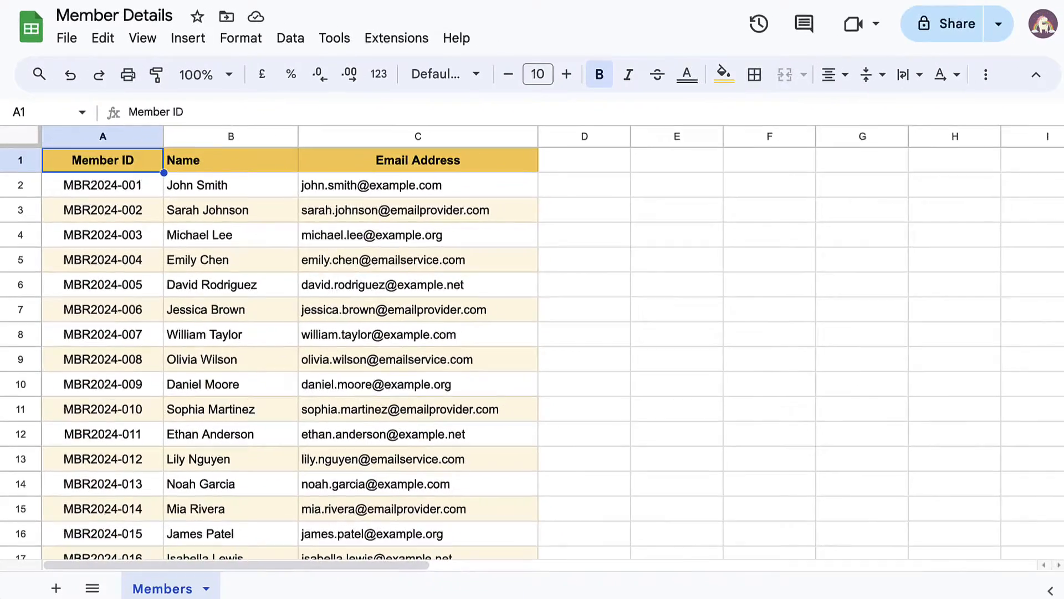
{"action": "left_click", "coordinate": [396, 37]}
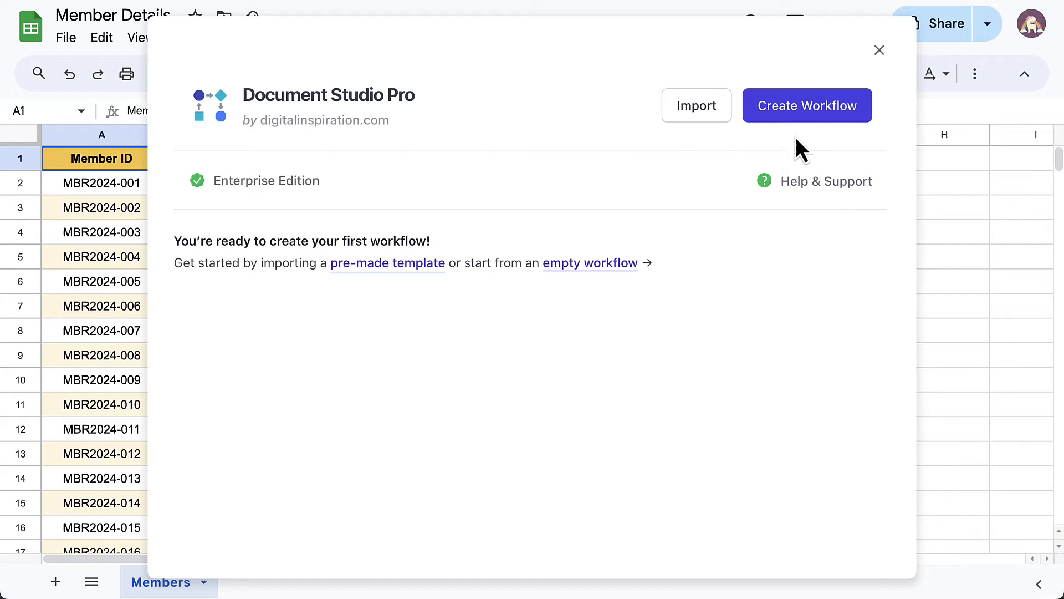
{"action": "left_click", "coordinate": [807, 105]}
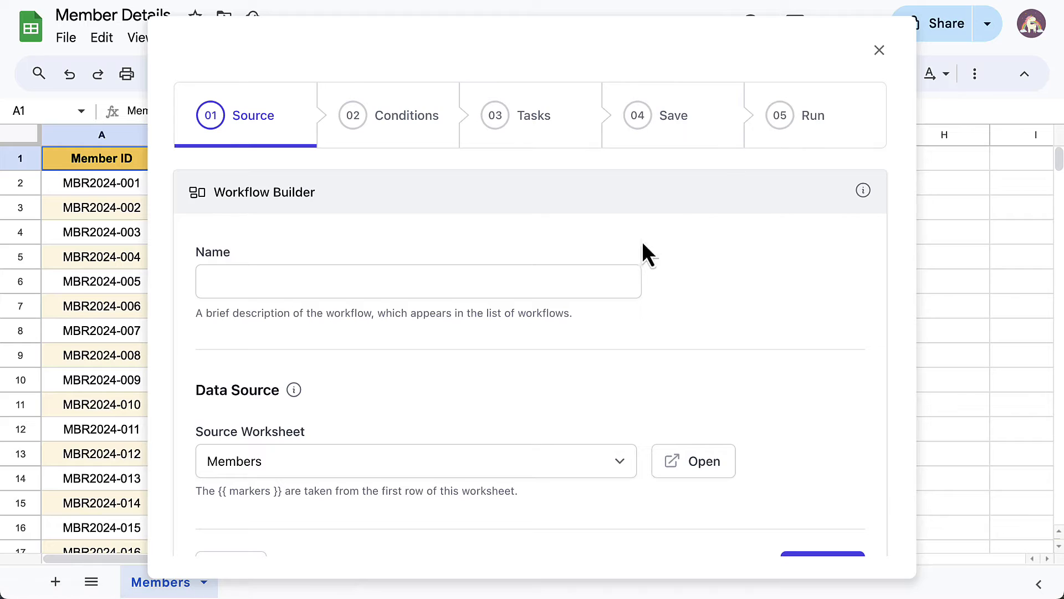
{"action": "type", "text": "Send Feedback Form"}
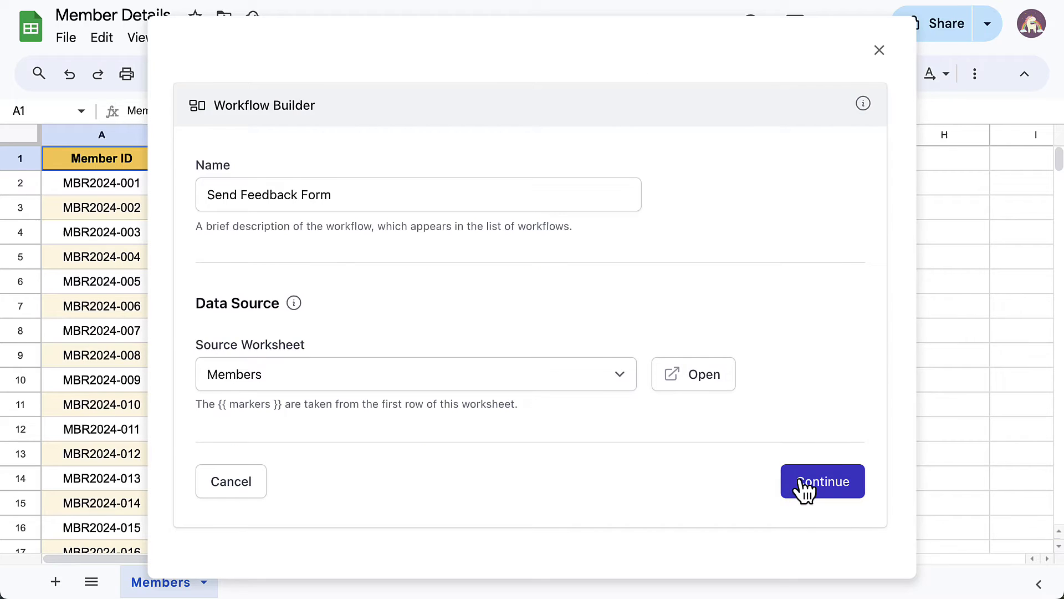
{"action": "left_click", "coordinate": [822, 481]}
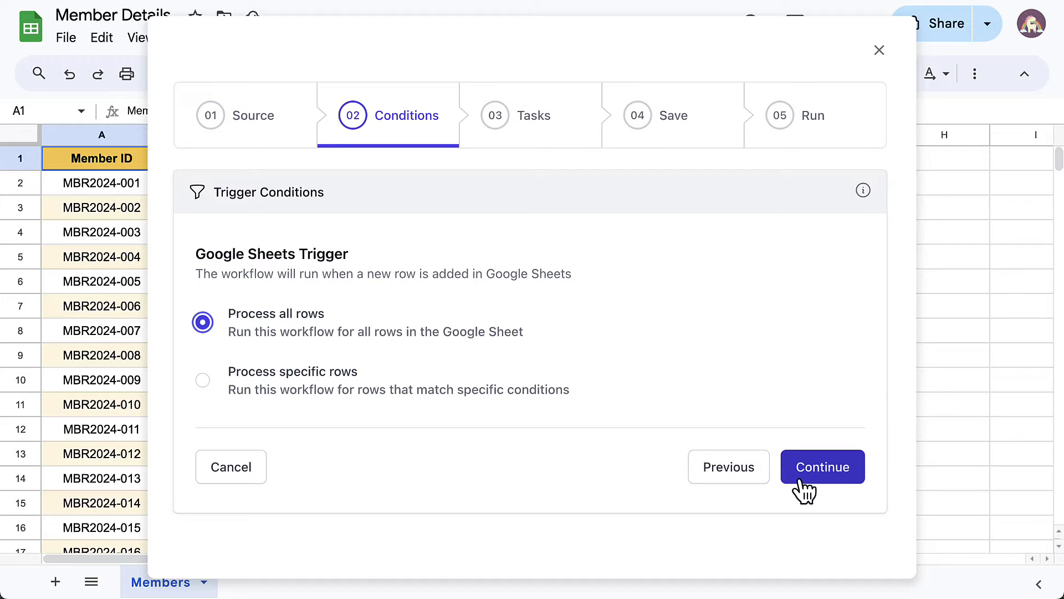
Keep processing all rows and add a Send Email task delivered through Gmail
{"action": "left_click", "coordinate": [822, 466]}
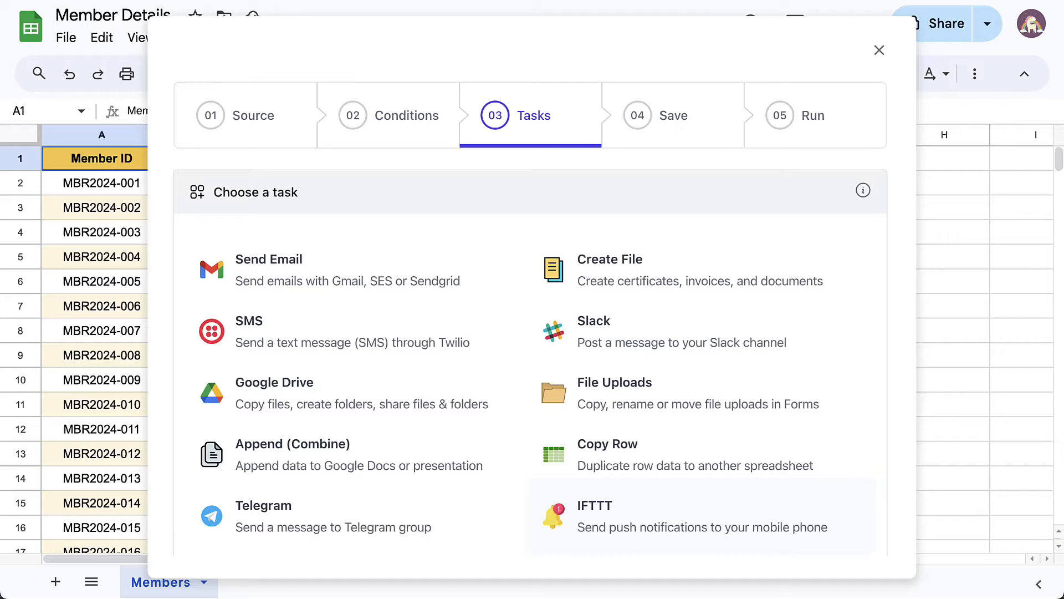
{"action": "scroll", "scroll_direction": "down", "scroll_amount": 3}
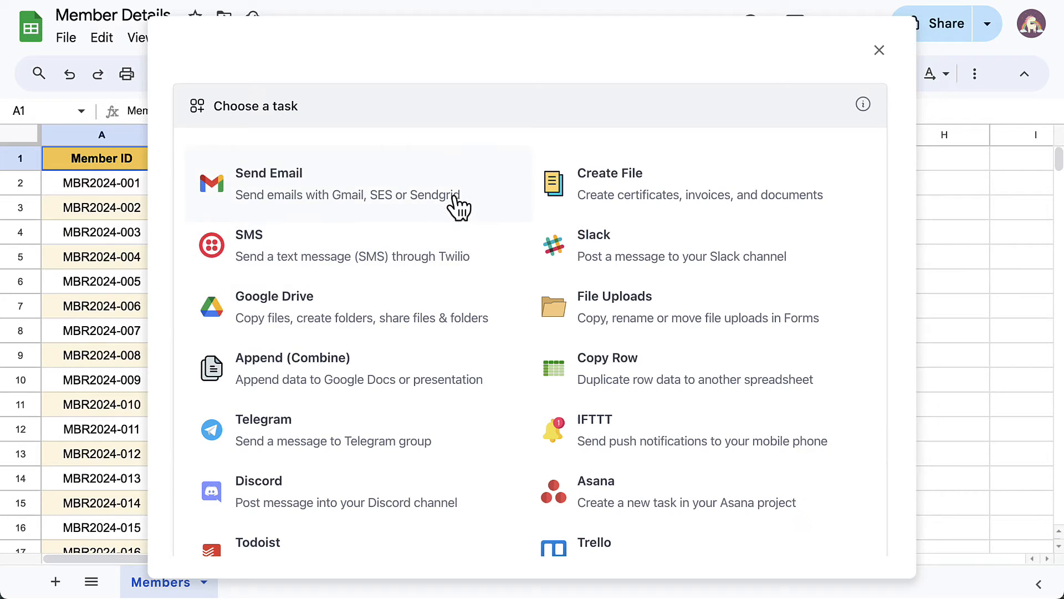
{"action": "left_click", "coordinate": [269, 184]}
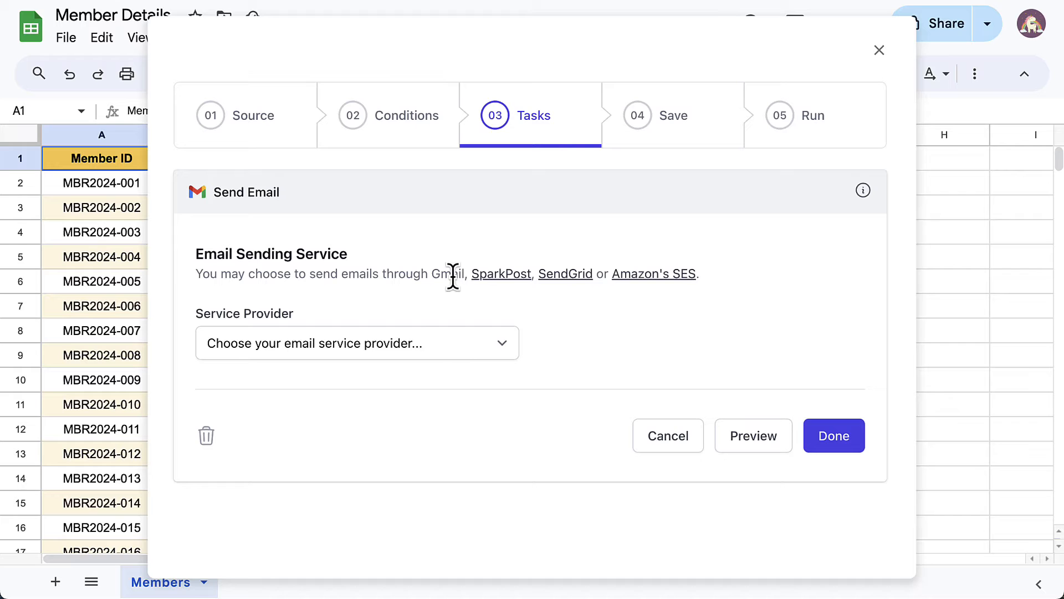
{"action": "left_click", "coordinate": [357, 343]}
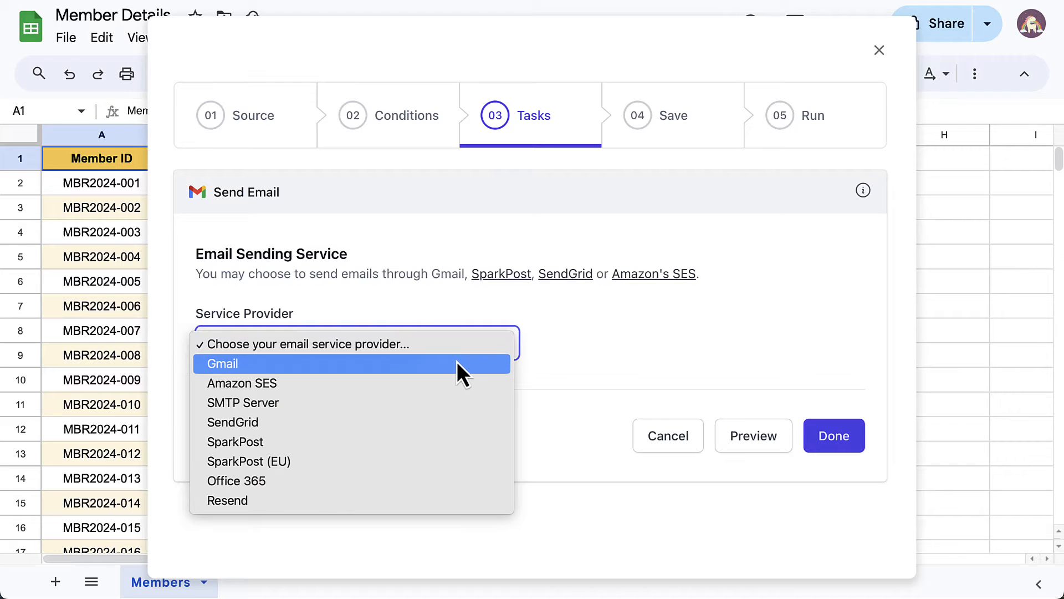
{"action": "left_click", "coordinate": [223, 364]}
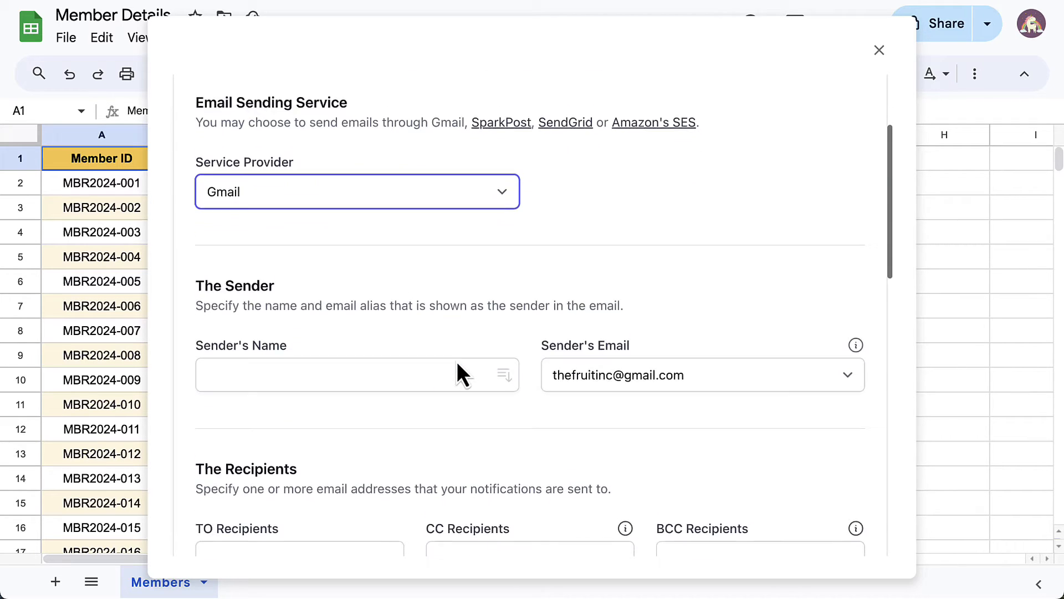
Set sender name 'The Fruit Inc' and send to the Email Address column
{"action": "scroll", "scroll_direction": "down", "scroll_amount": 3}
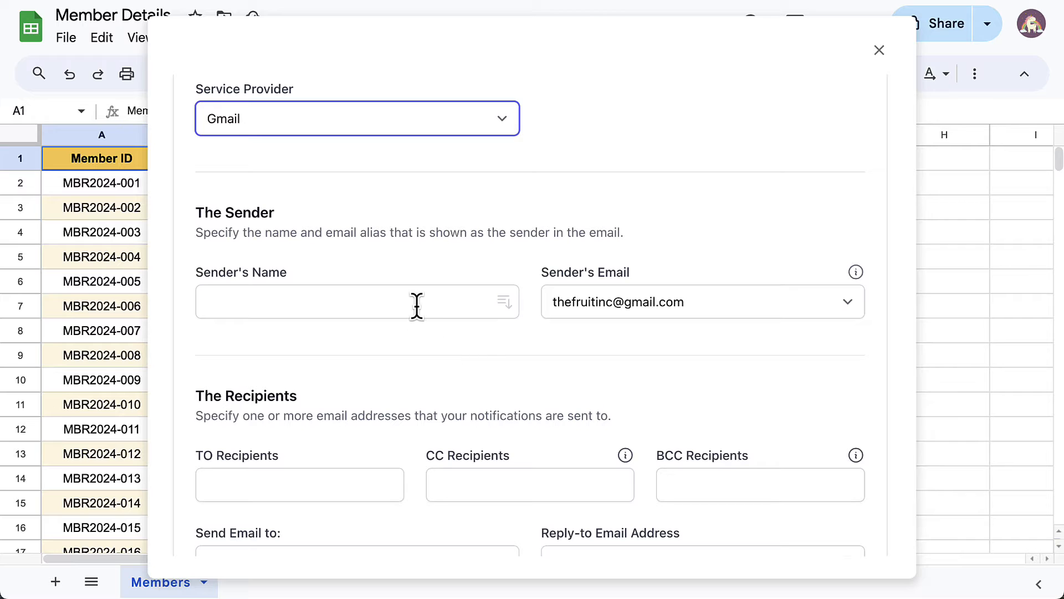
{"action": "type", "text": "The Fruit Inc"}
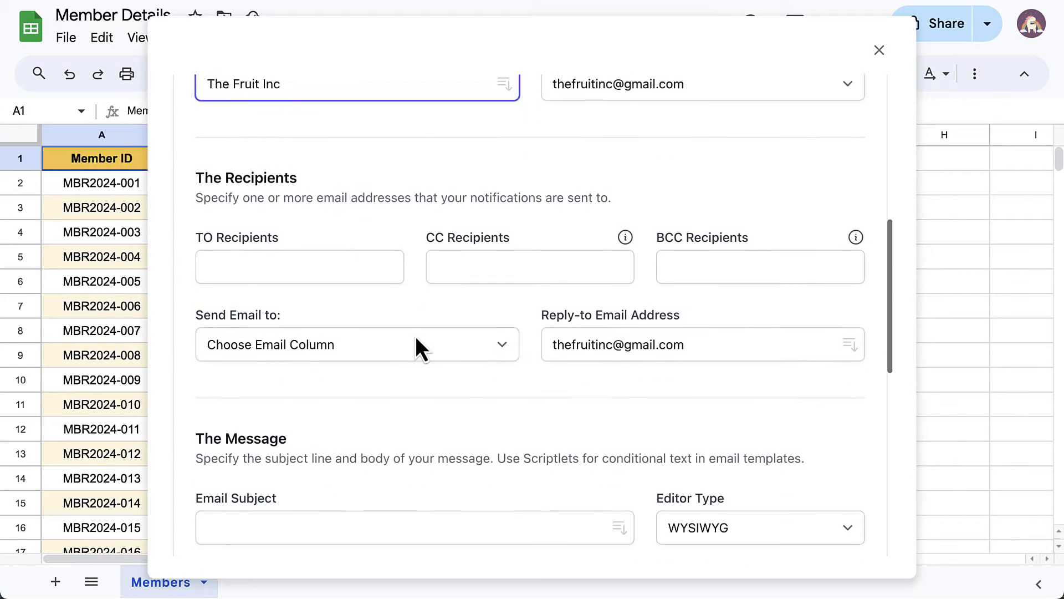
{"action": "left_click", "coordinate": [359, 344]}
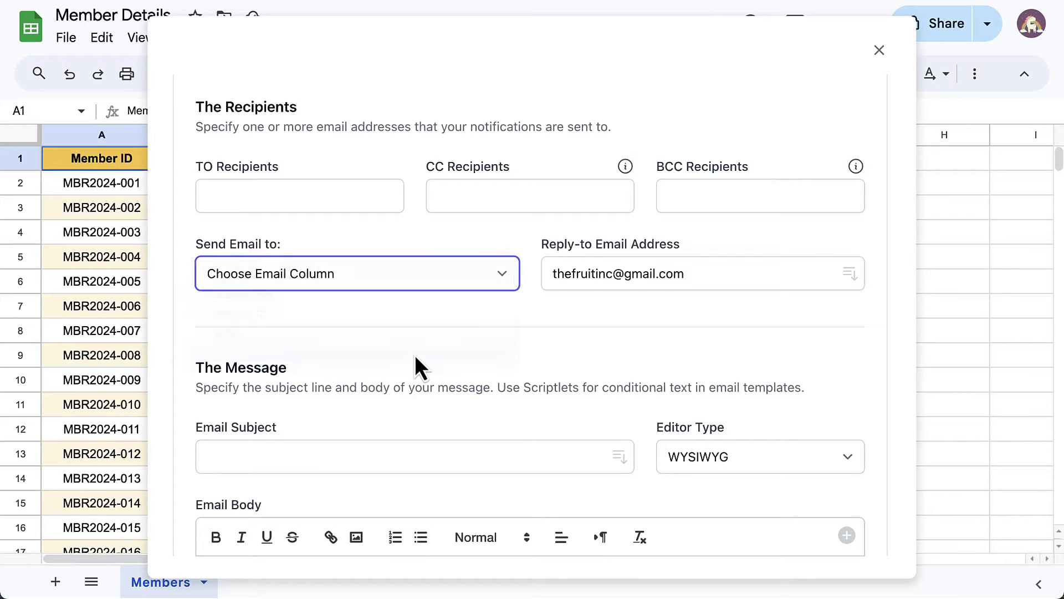
{"action": "left_click", "coordinate": [357, 273]}
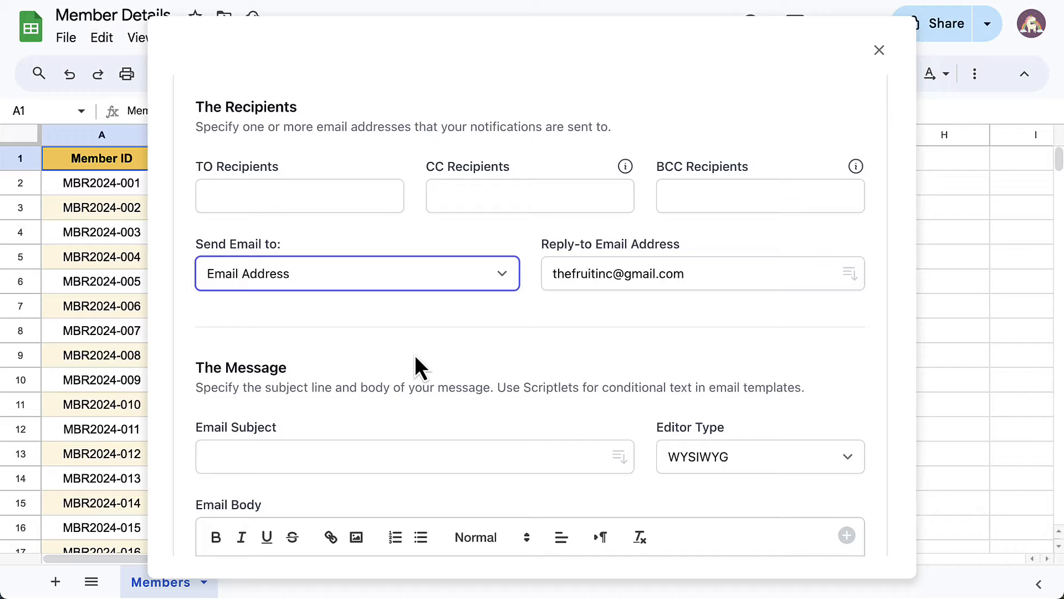
{"action": "scroll", "scroll_direction": "down", "scroll_amount": 3}
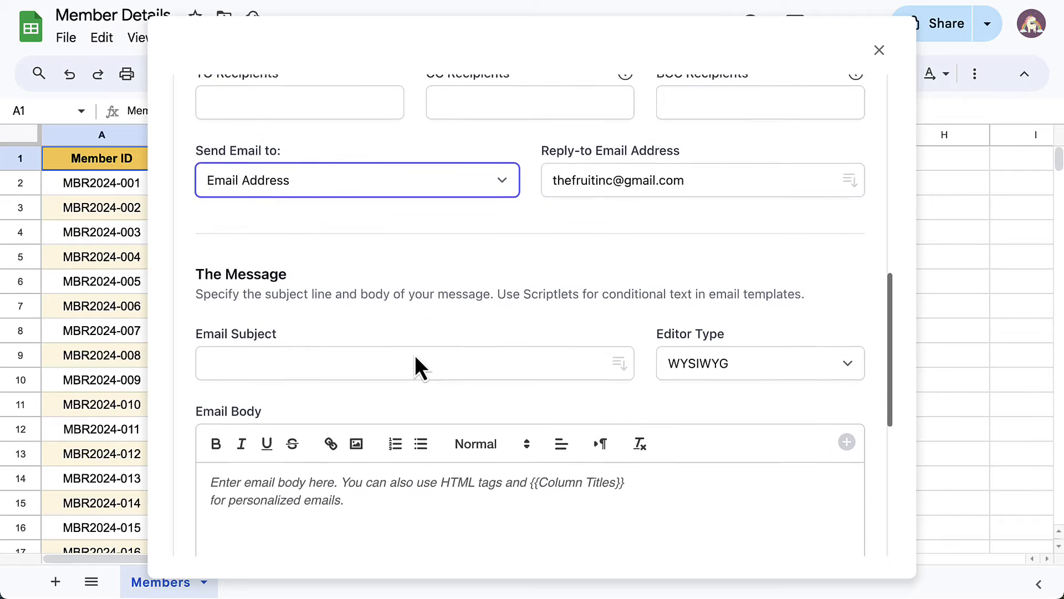
{"action": "scroll", "scroll_direction": "down", "scroll_amount": 3}
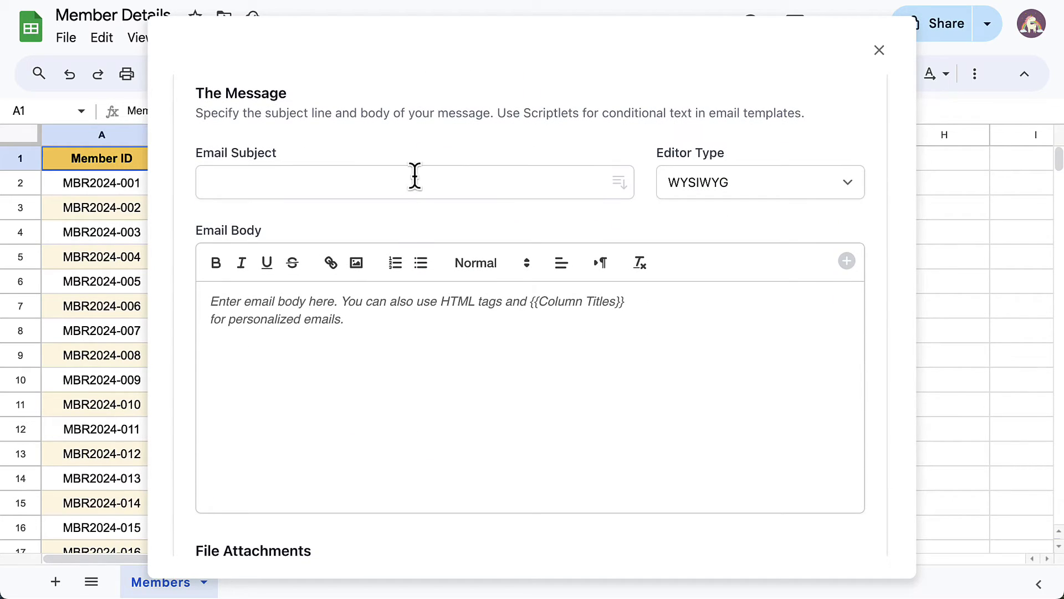
Enter subject 'Provide your feedback - {{Member ID}}' and a survey body greeting Dear {{Name}}
{"action": "type", "text": "Provide your f"}
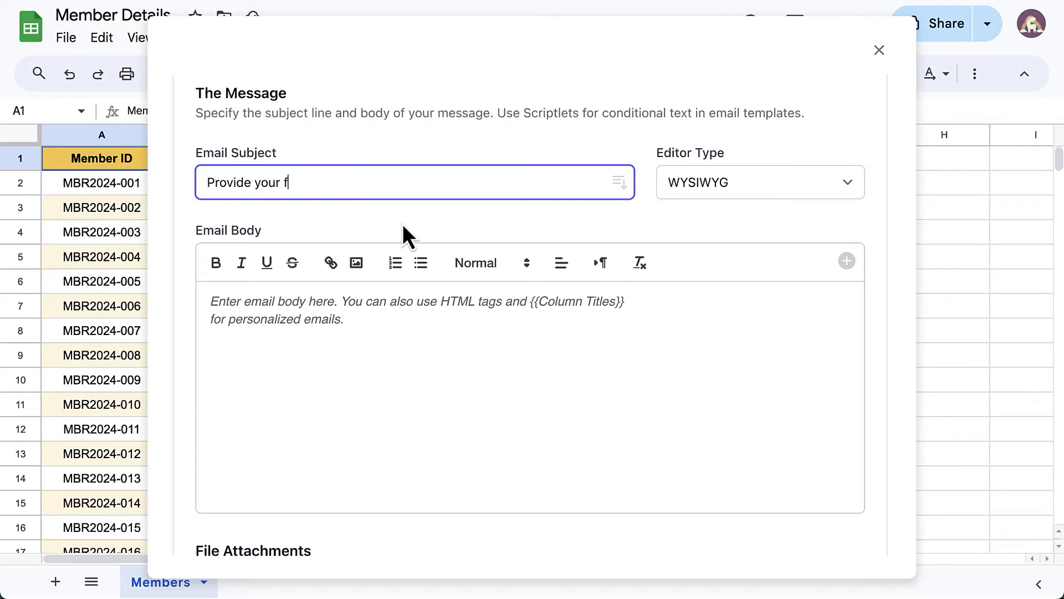
{"action": "type", "text": "eedback - {{Member ID"}
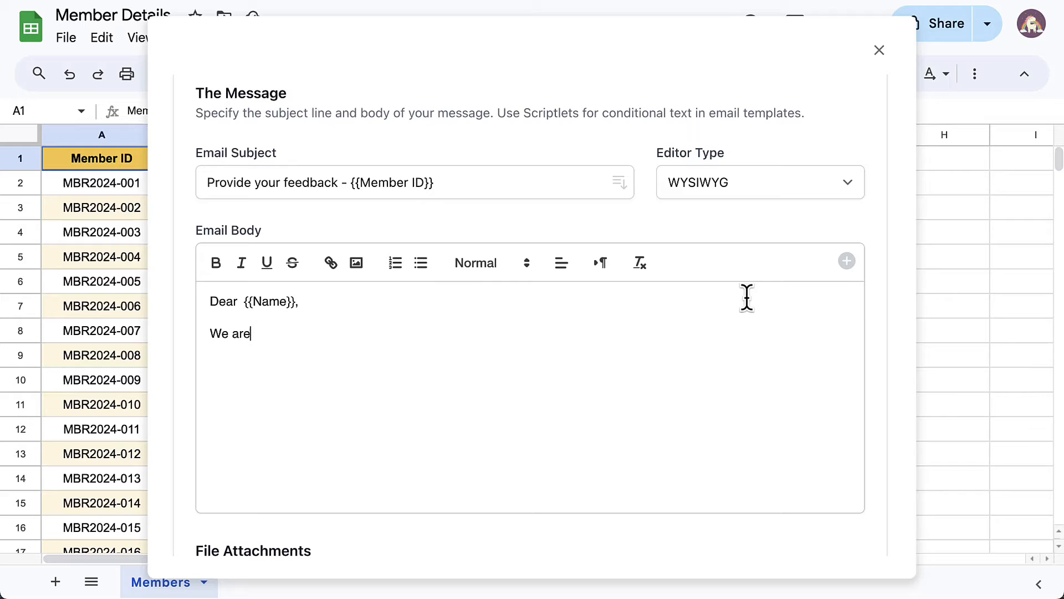
{"action": "type", "text": "conducting a survey to collect f"}
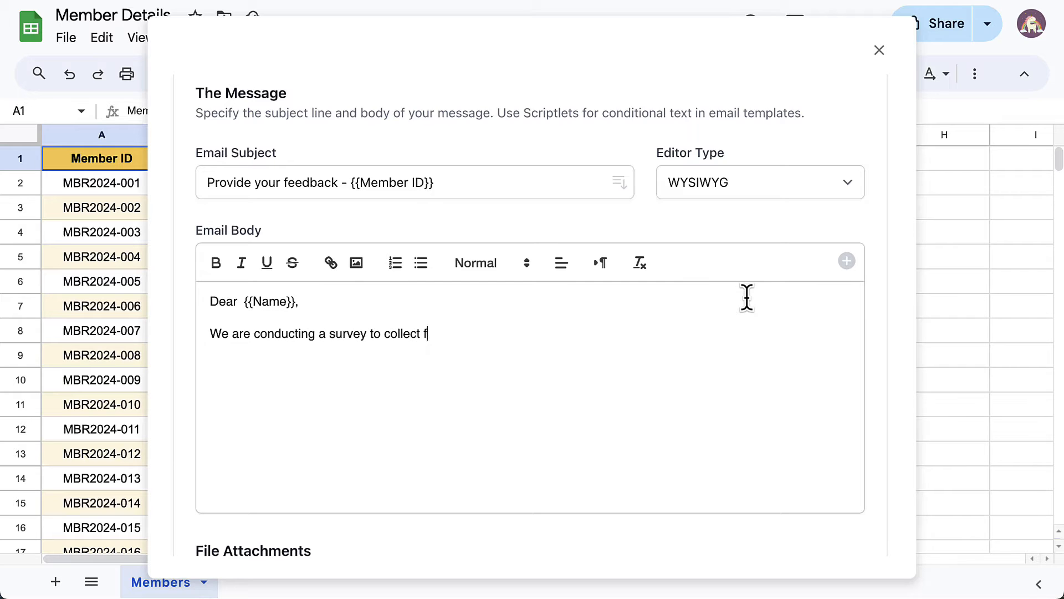
{"action": "type", "text": "eedback from our members."}
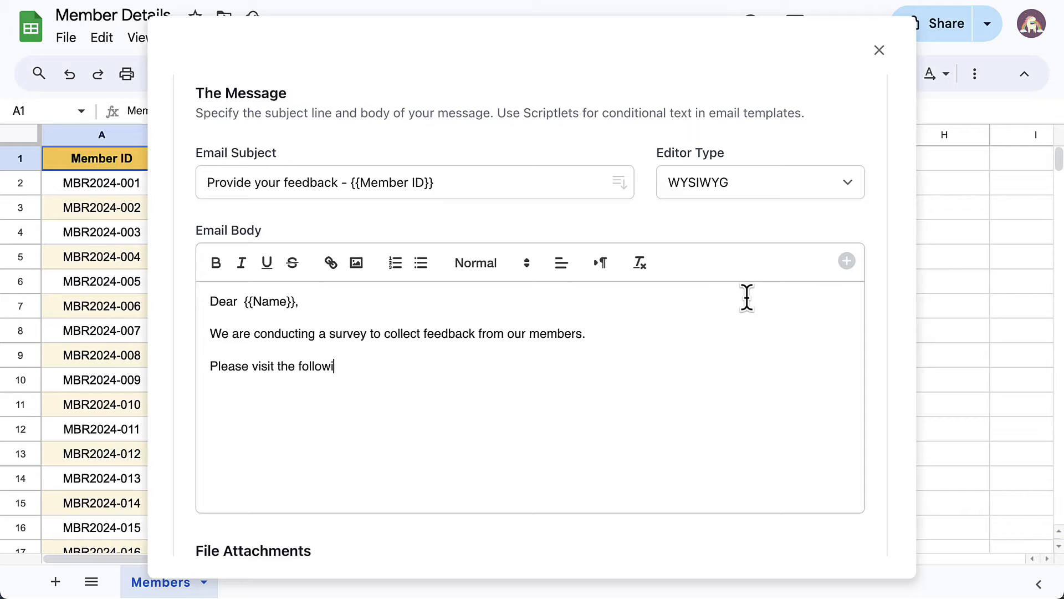
{"action": "type", "text": "ng link and submit th"}
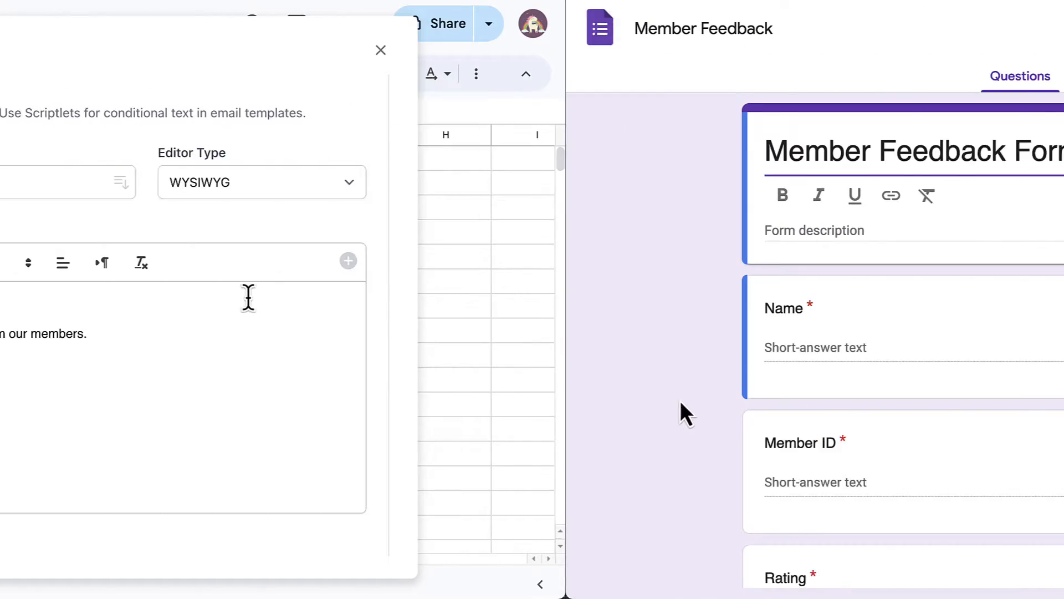
Copy a shortened forms.gle link to the form from its Send dialog
{"action": "left_click", "coordinate": [921, 23]}
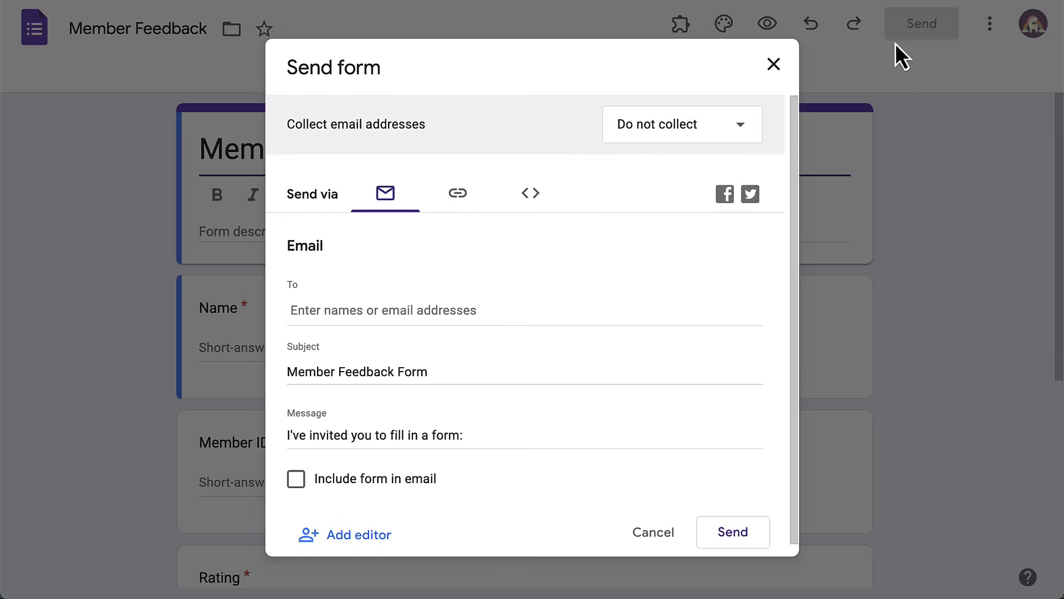
{"action": "left_click", "coordinate": [457, 193]}
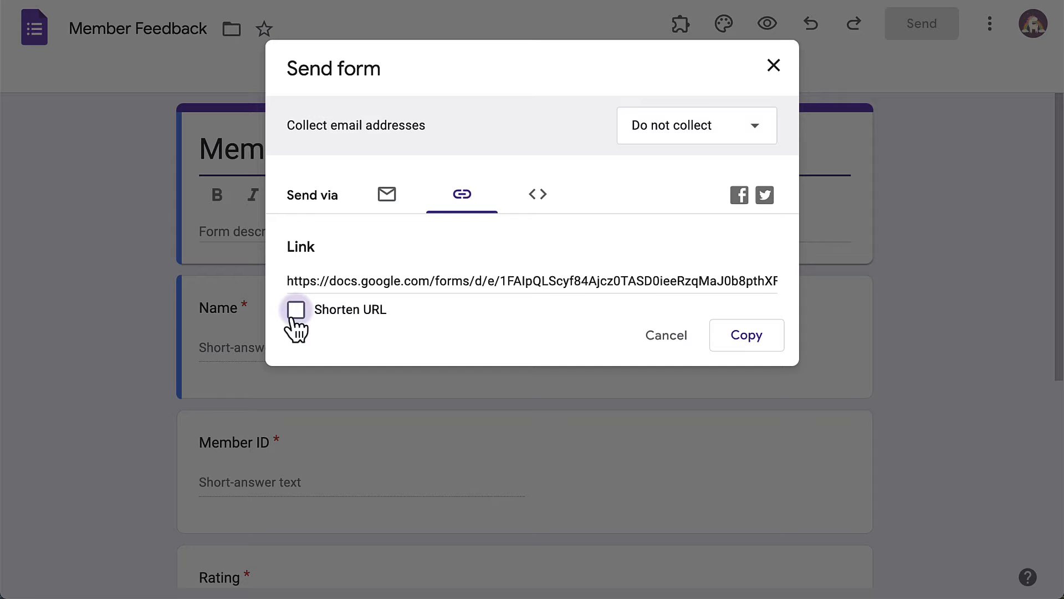
{"action": "left_click", "coordinate": [747, 335]}
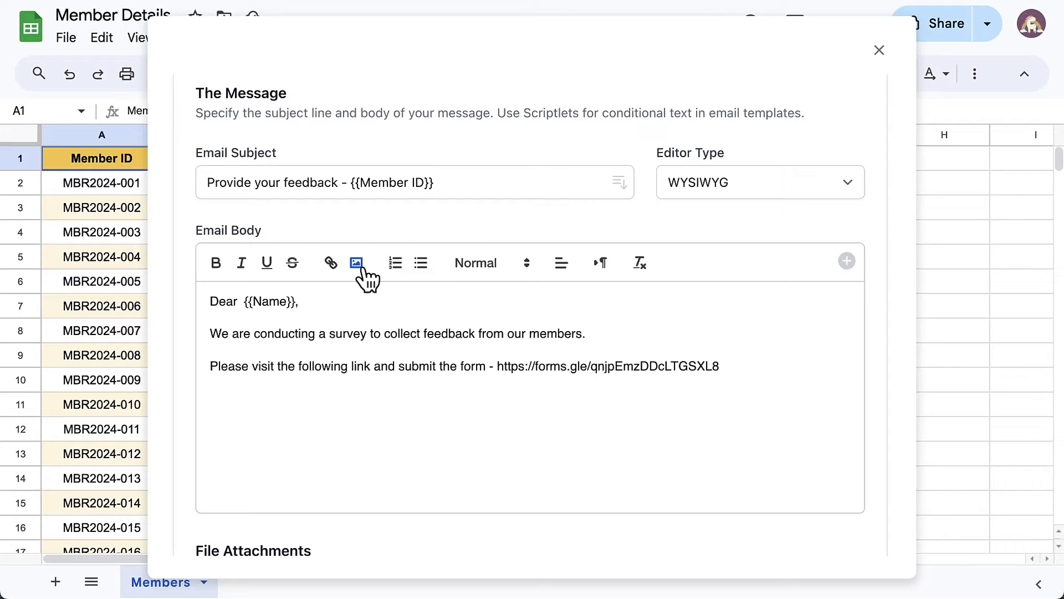
Insert The Fruit Inc logo image into the email body
{"action": "left_click", "coordinate": [355, 263]}
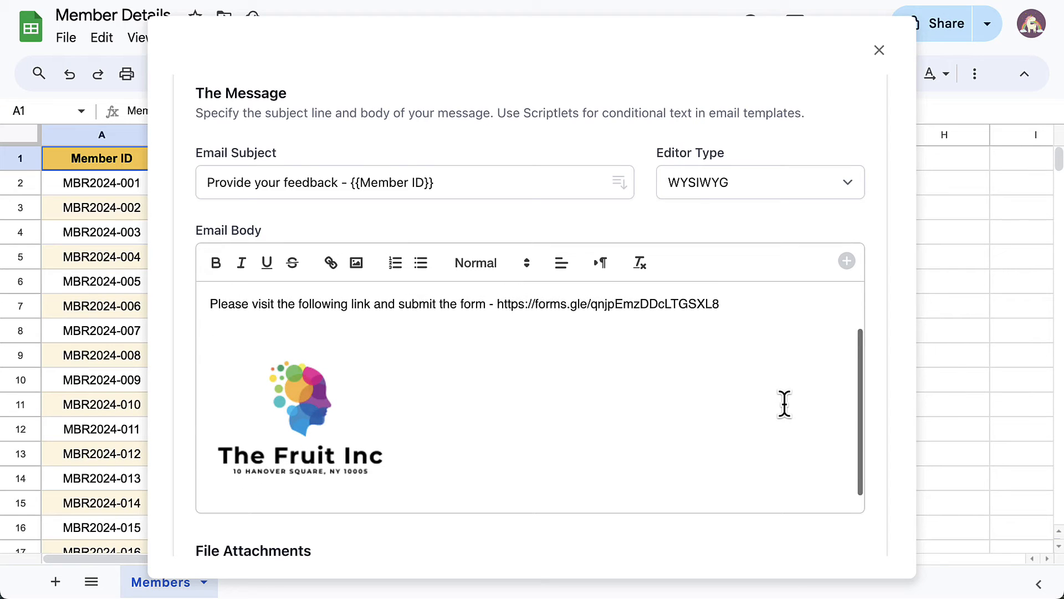
{"action": "scroll", "scroll_direction": "down", "scroll_amount": 3}
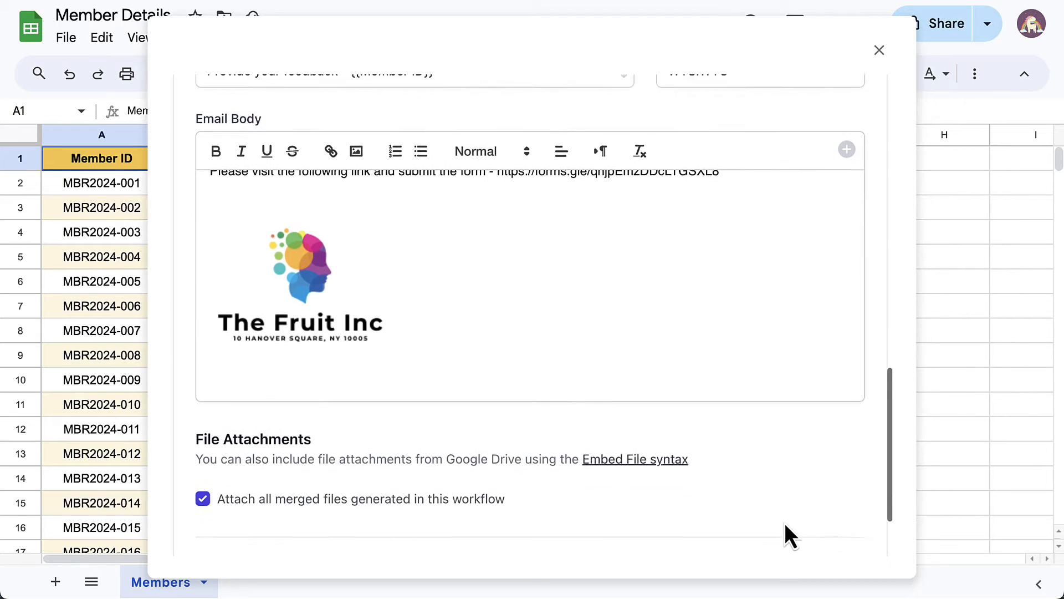
{"action": "scroll", "scroll_direction": "down", "scroll_amount": 3}
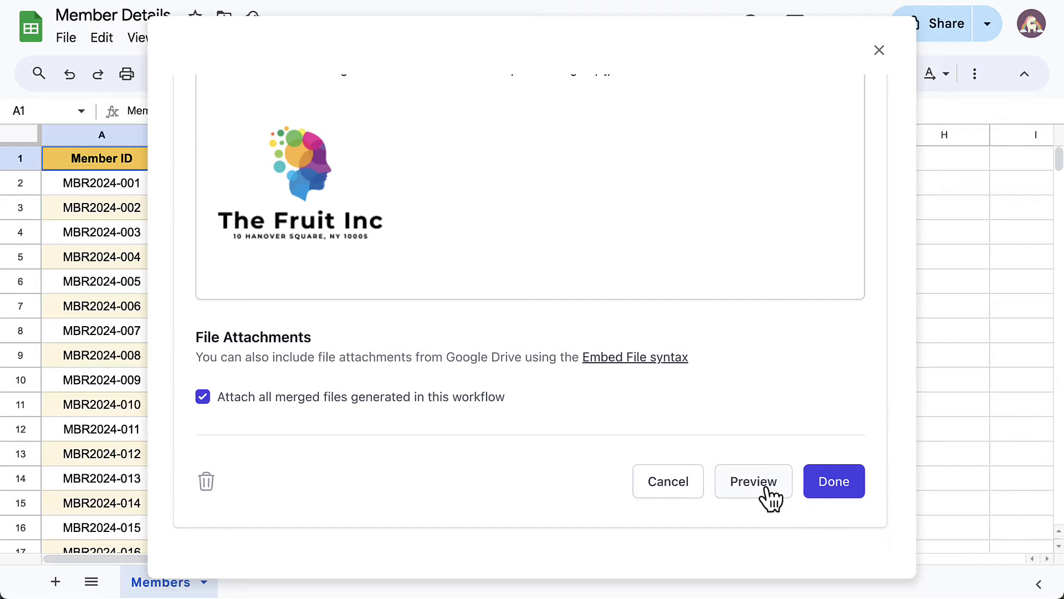
Preview the task with sample data, send a test email and open it in Gmail
{"action": "left_click", "coordinate": [753, 481]}
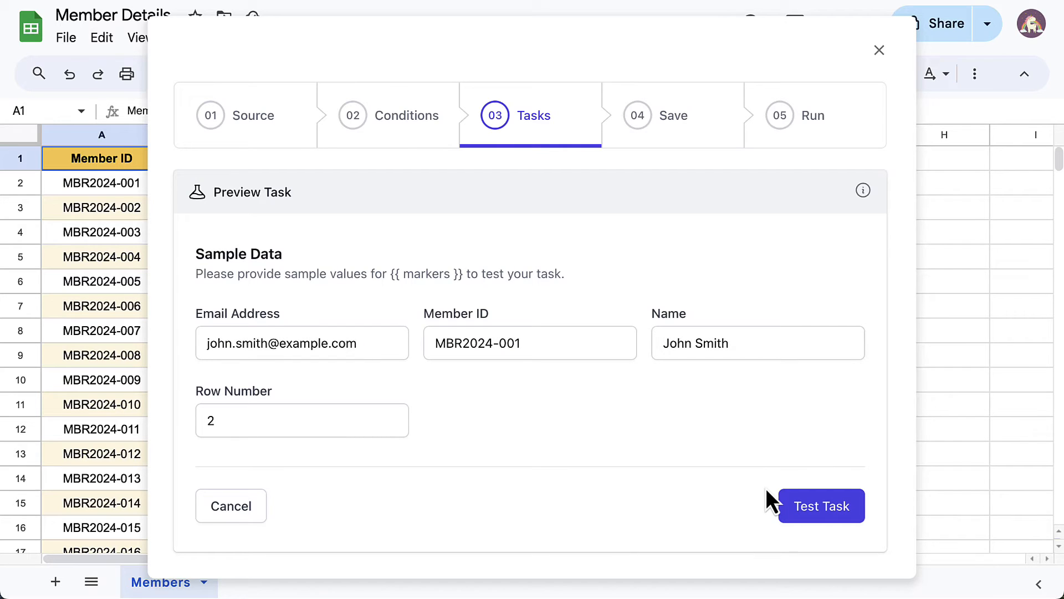
{"action": "left_click", "coordinate": [822, 505]}
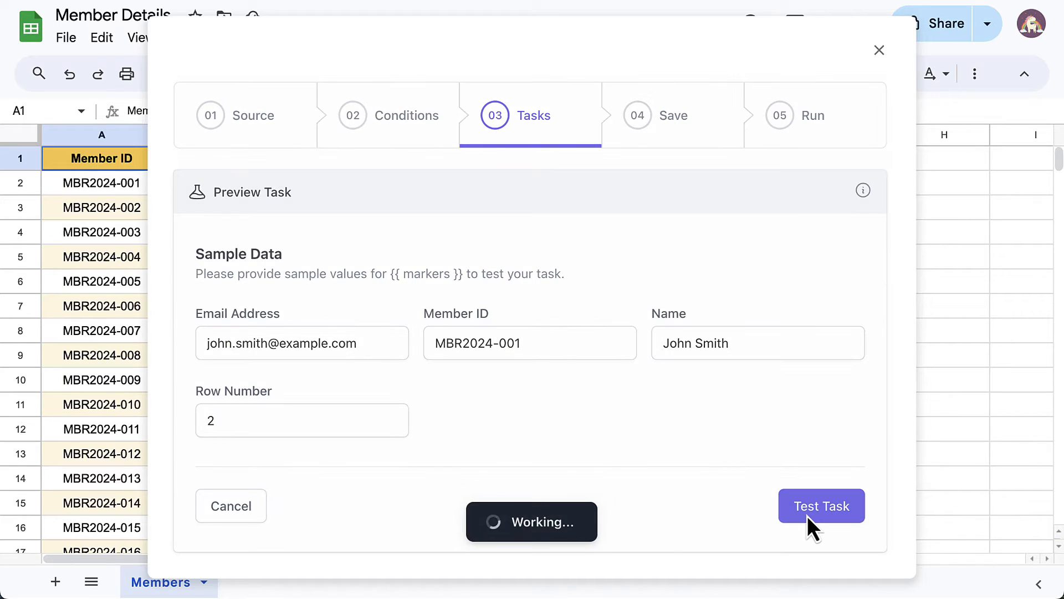
{"action": "left_click", "coordinate": [822, 506]}
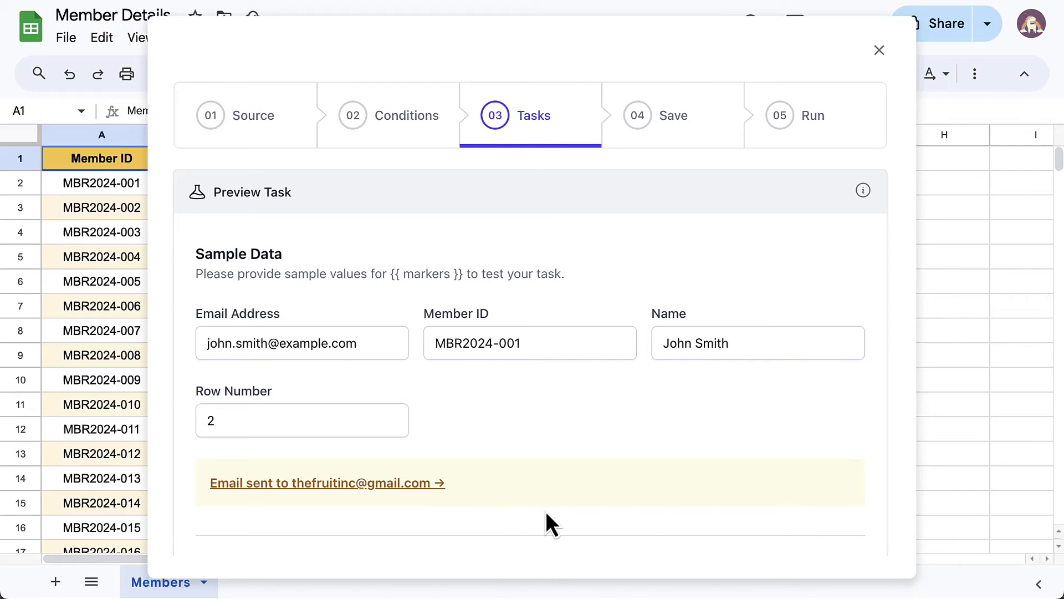
{"action": "left_click", "coordinate": [326, 483]}
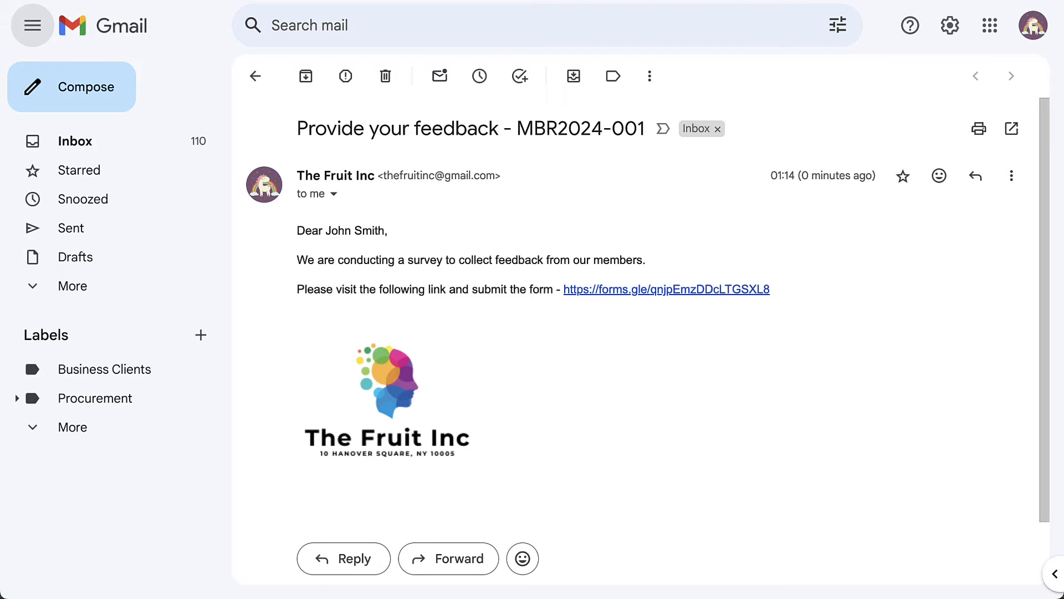
{"action": "double_click", "coordinate": [665, 289]}
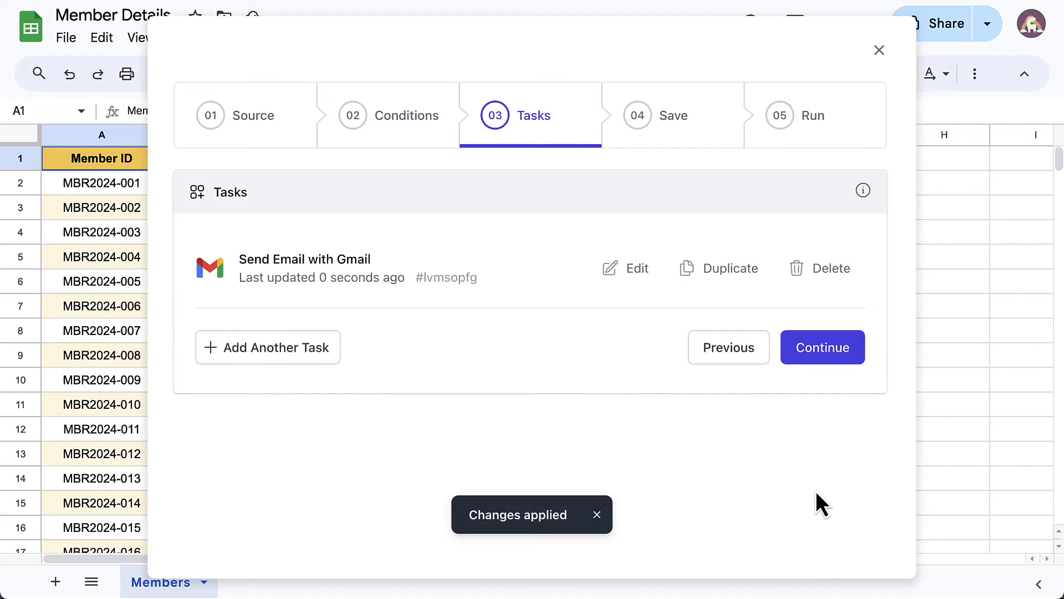
Advance to the trigger step and save the workflow without running it
{"action": "left_click", "coordinate": [822, 347]}
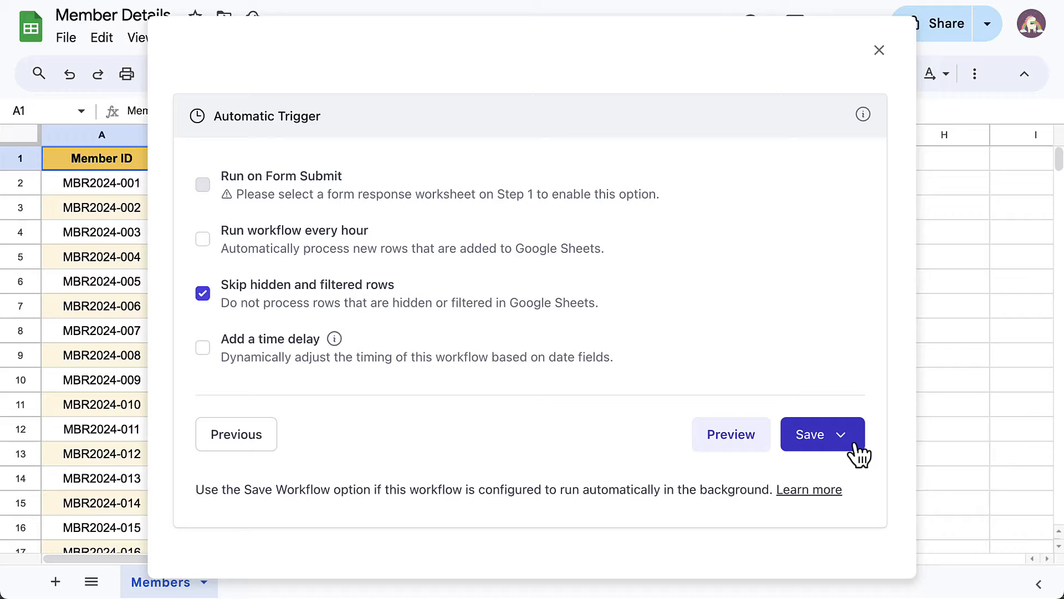
{"action": "left_click", "coordinate": [841, 434]}
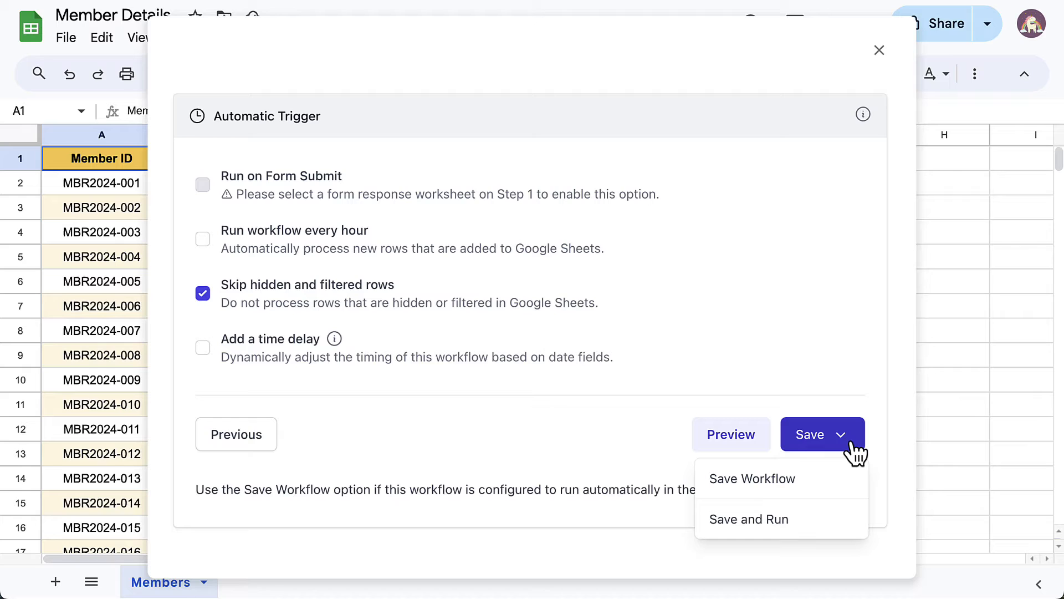
{"action": "mouse_move", "coordinate": [832, 497]}
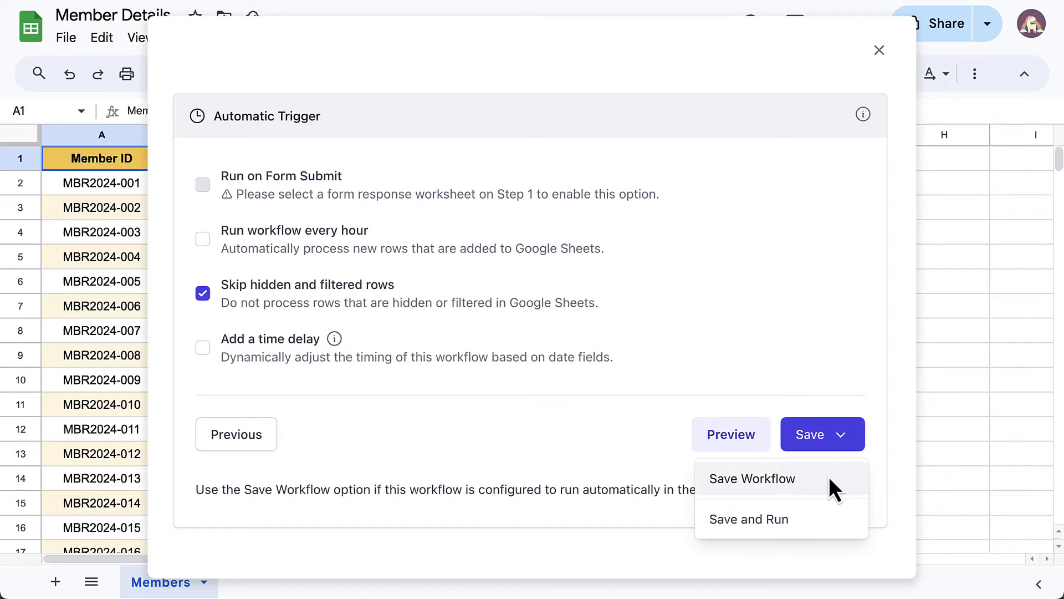
{"action": "left_click", "coordinate": [752, 478]}
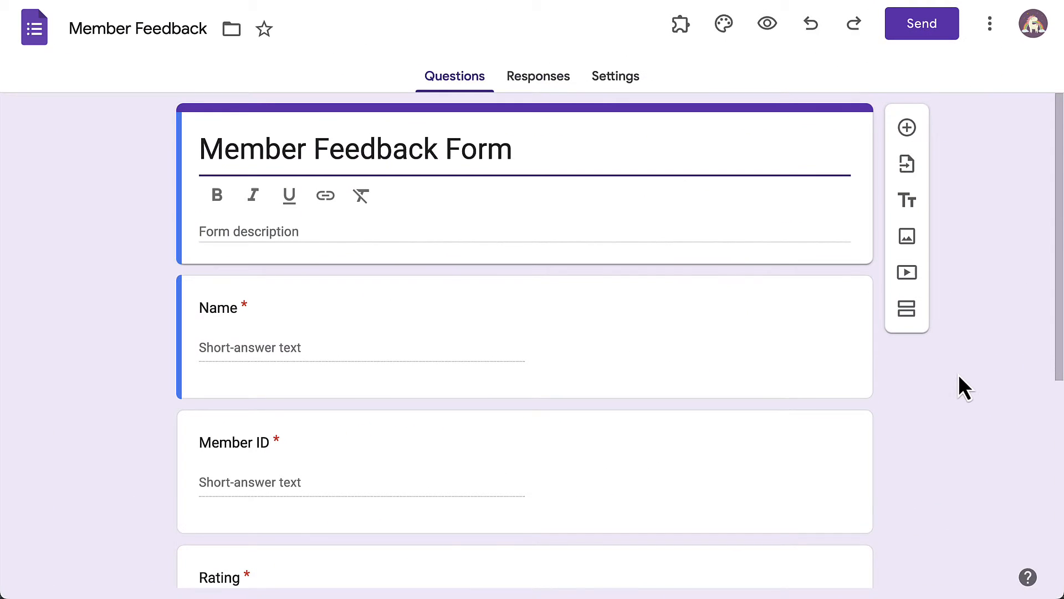
{"action": "mouse_move", "coordinate": [989, 23]}
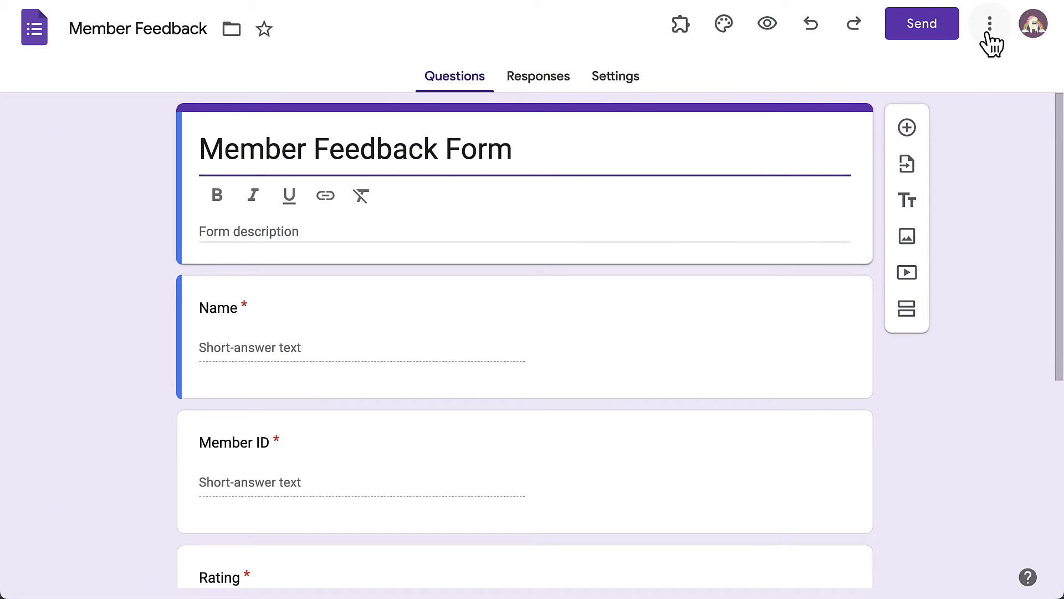
Open the form's Get pre-filled link page from the More menu
{"action": "left_click", "coordinate": [990, 23]}
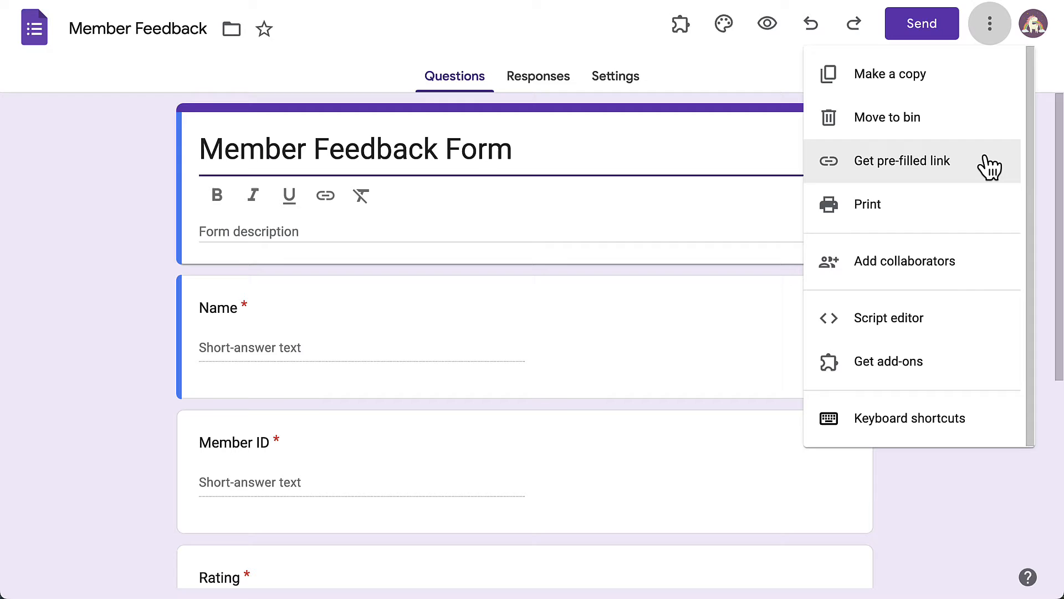
{"action": "left_click", "coordinate": [902, 162]}
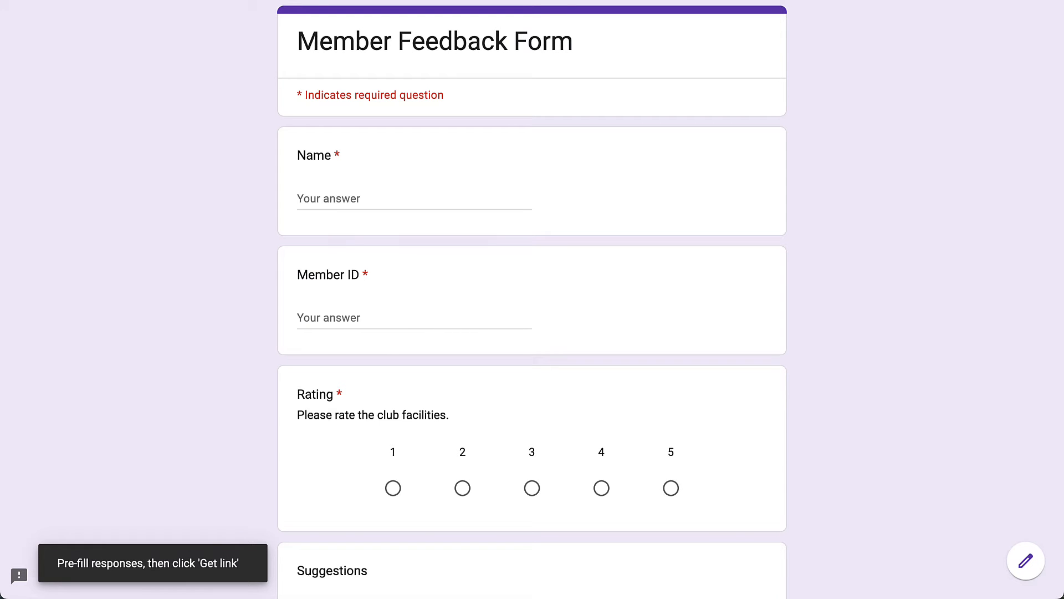
Pre-fill Name with MEMBERNAME and Member ID with MEMBERID, then generate and copy the link
{"action": "left_click", "coordinate": [414, 199]}
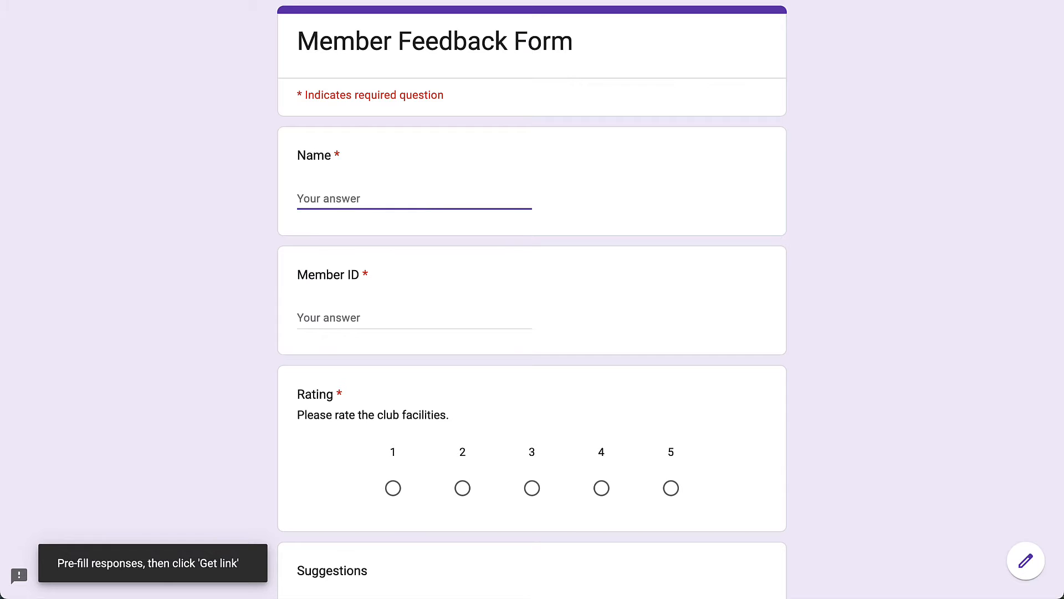
{"action": "type", "text": "MEMBERNAME"}
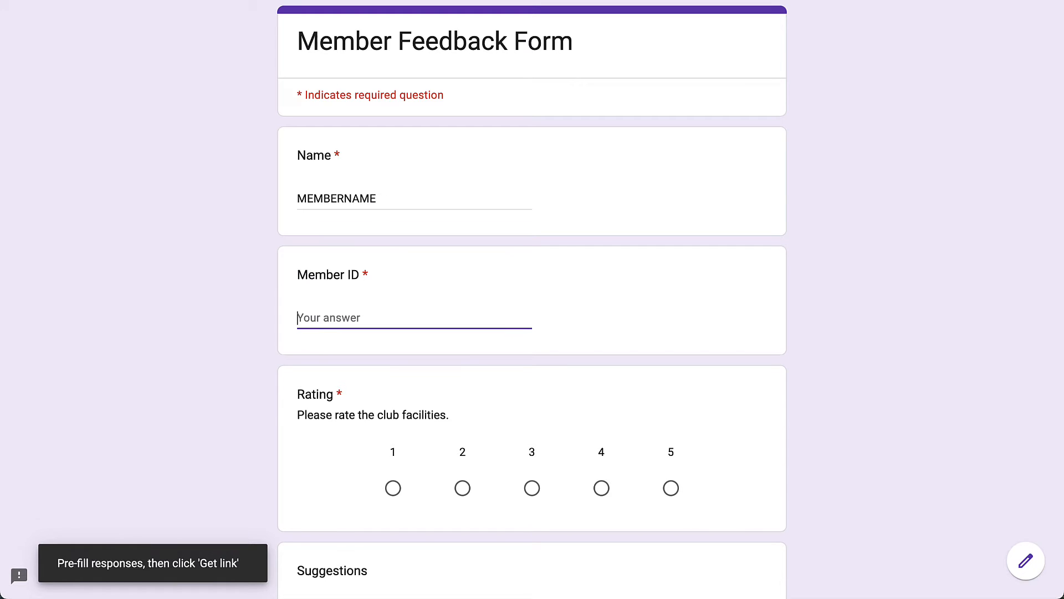
{"action": "type", "text": "MEMBERID"}
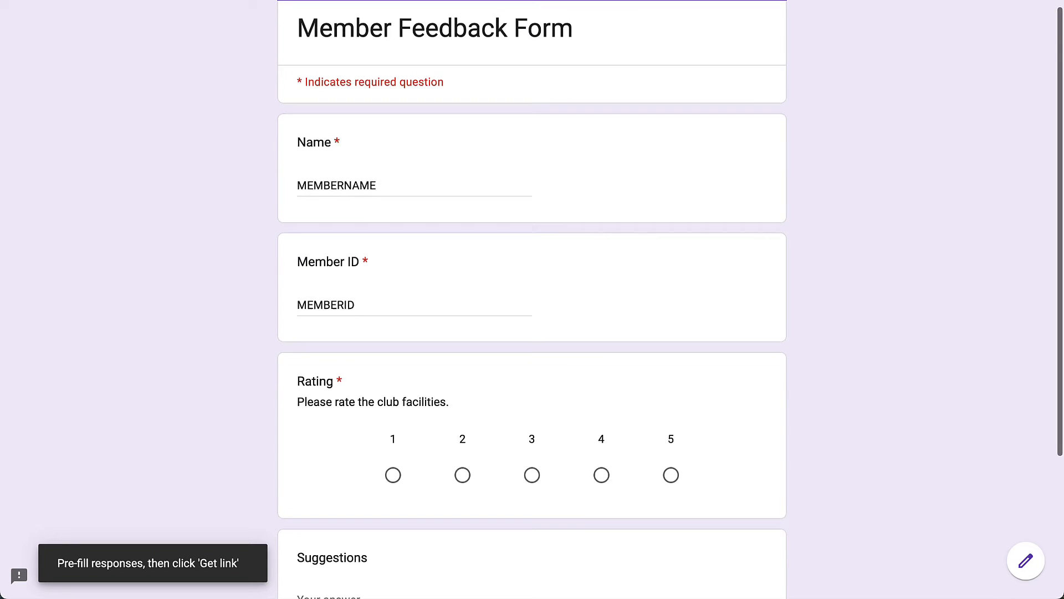
{"action": "scroll", "scroll_direction": "down", "scroll_amount": 3}
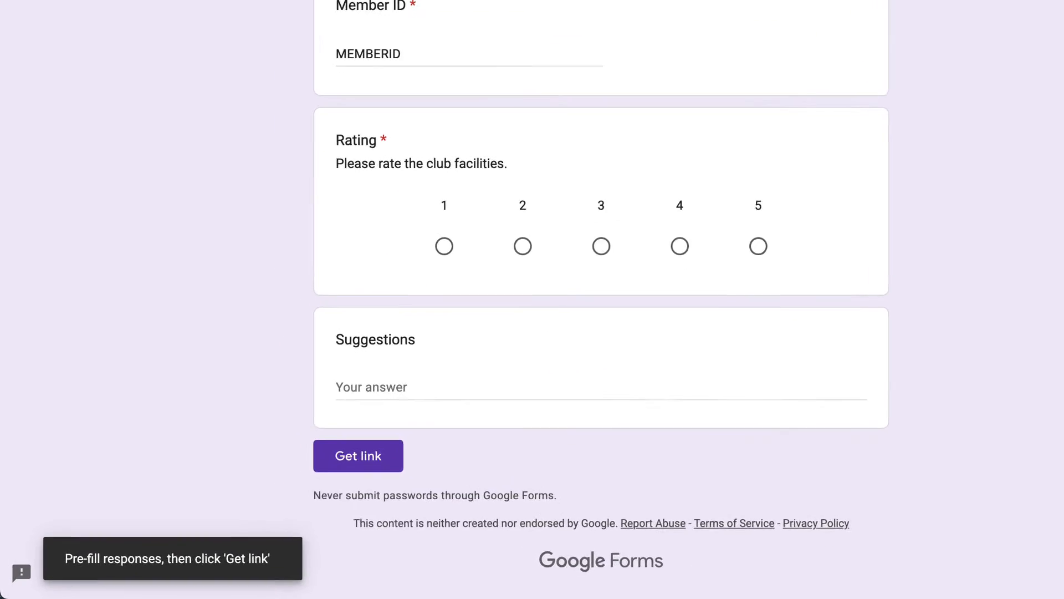
{"action": "left_click", "coordinate": [358, 456]}
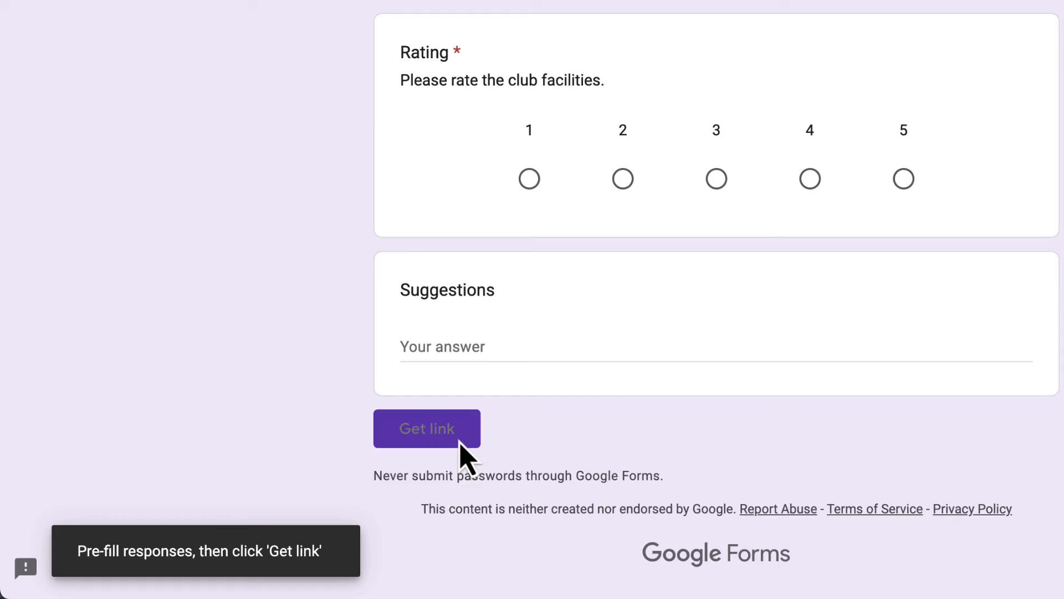
{"action": "left_click", "coordinate": [427, 428]}
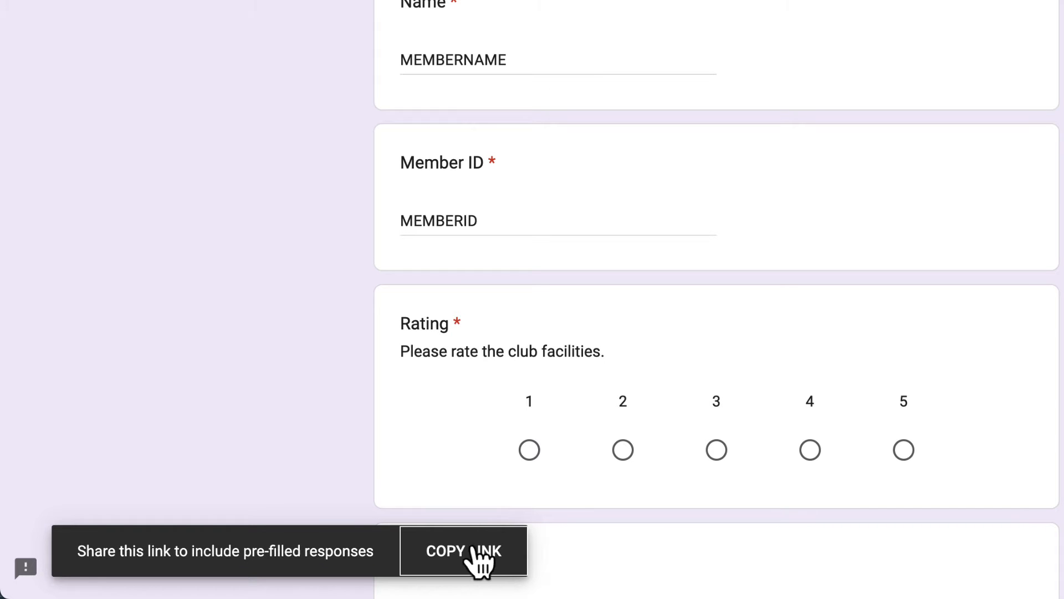
{"action": "left_click", "coordinate": [461, 566]}
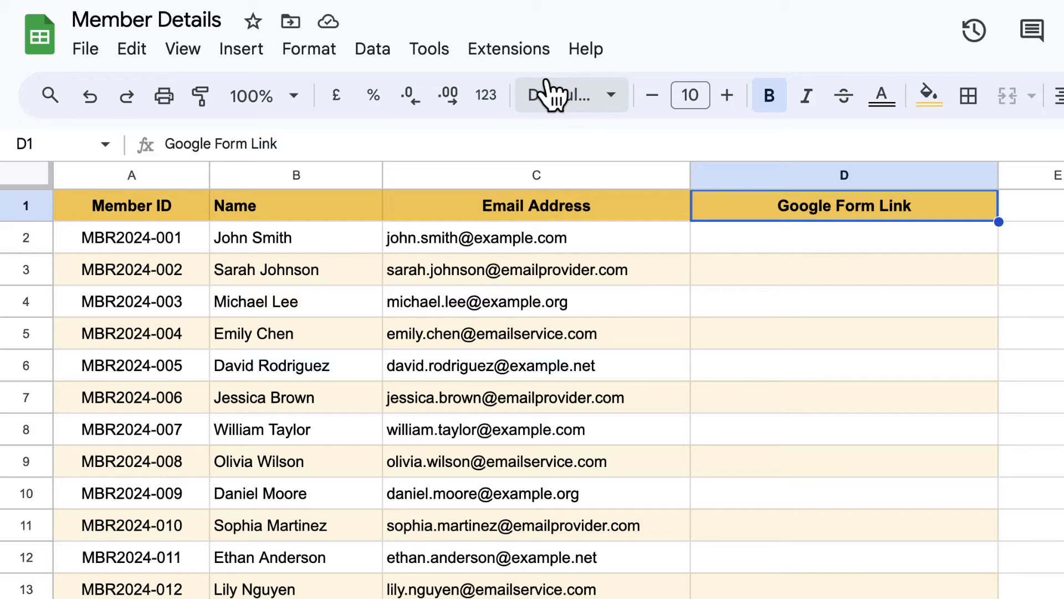
Launch Apps Script from the Member Details spreadsheet's Extensions menu
{"action": "left_click", "coordinate": [508, 49]}
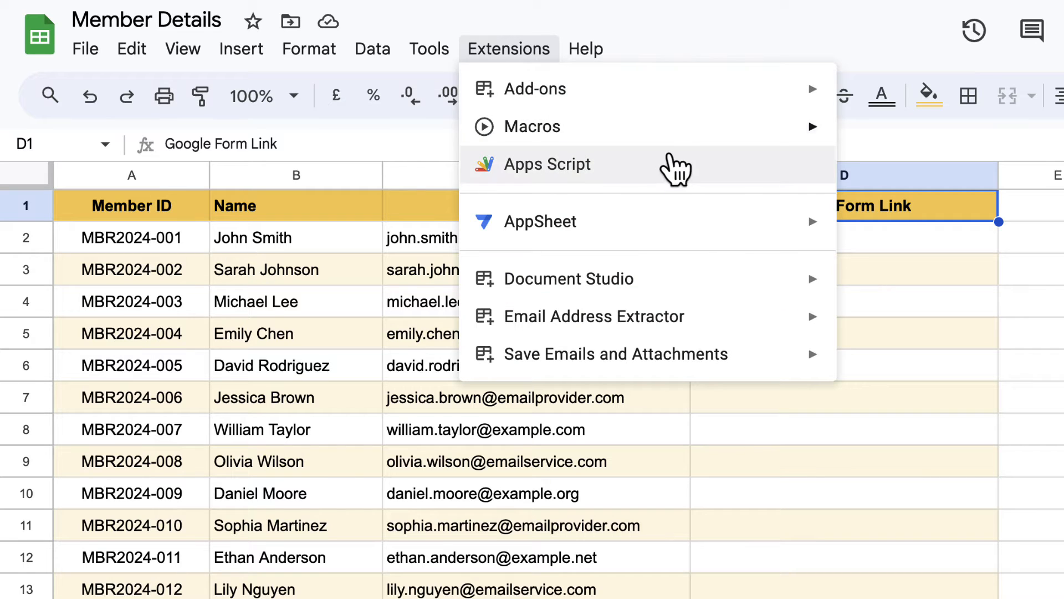
{"action": "left_click", "coordinate": [547, 164]}
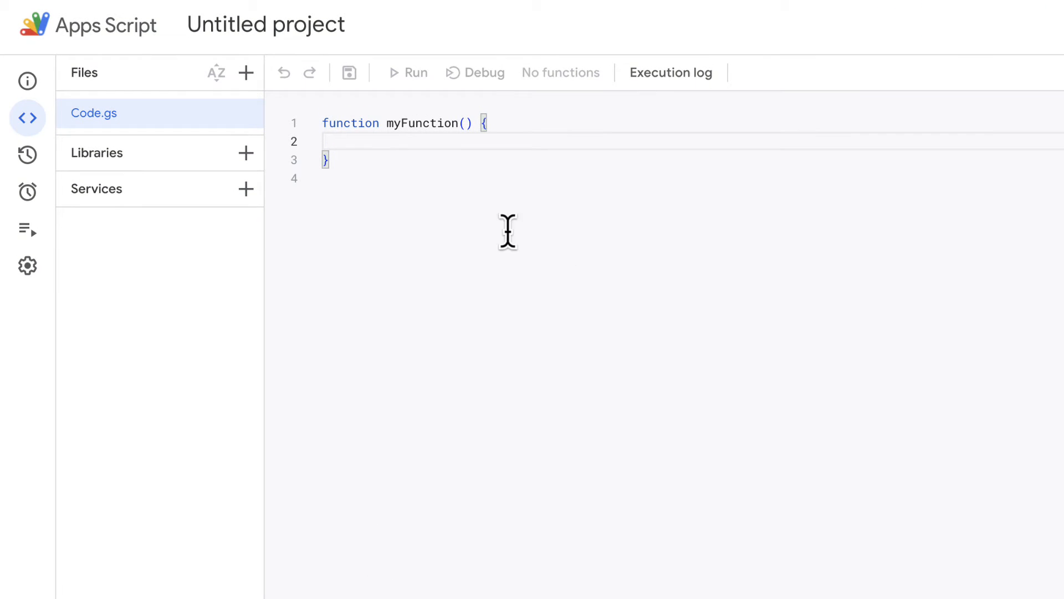
Replace the Code.gs starter code with the MULTI_SUBSTITUTE placeholder-swapping function and save the project
{"action": "key", "text": "Ctrl+a"}
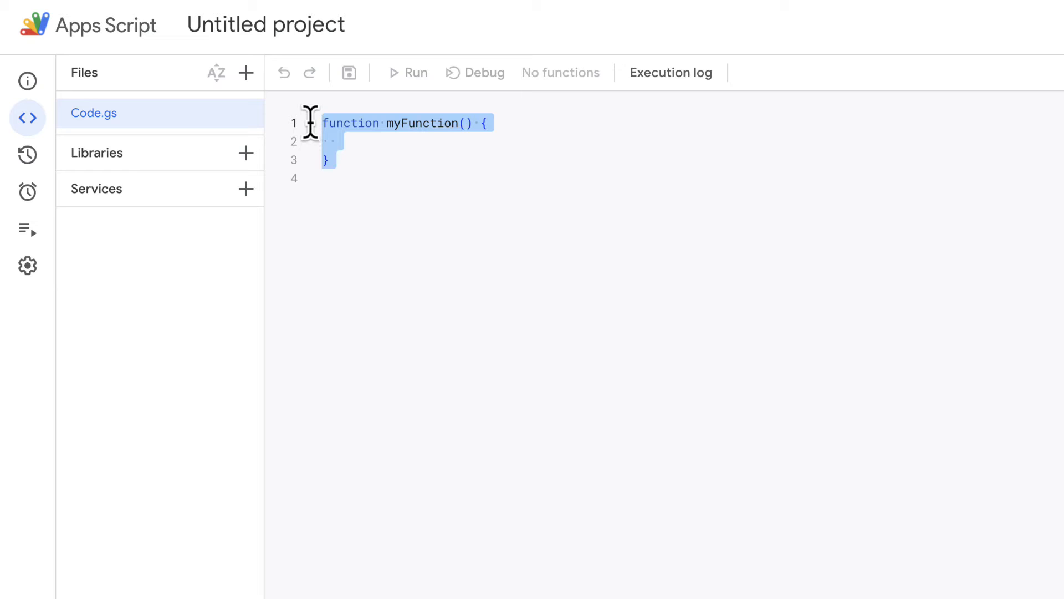
{"action": "key", "text": "Delete"}
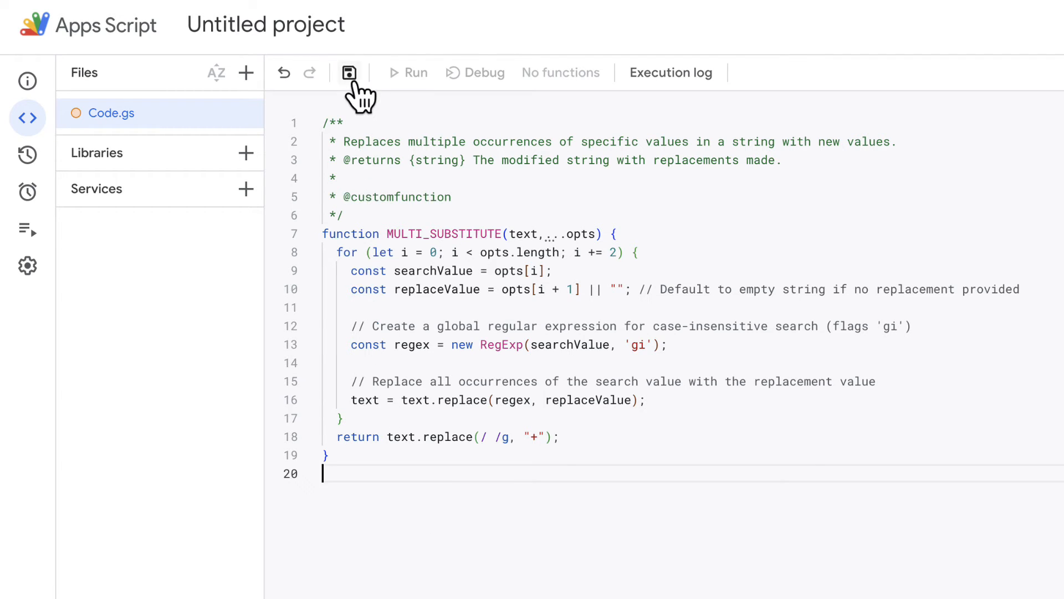
{"action": "left_click", "coordinate": [349, 72]}
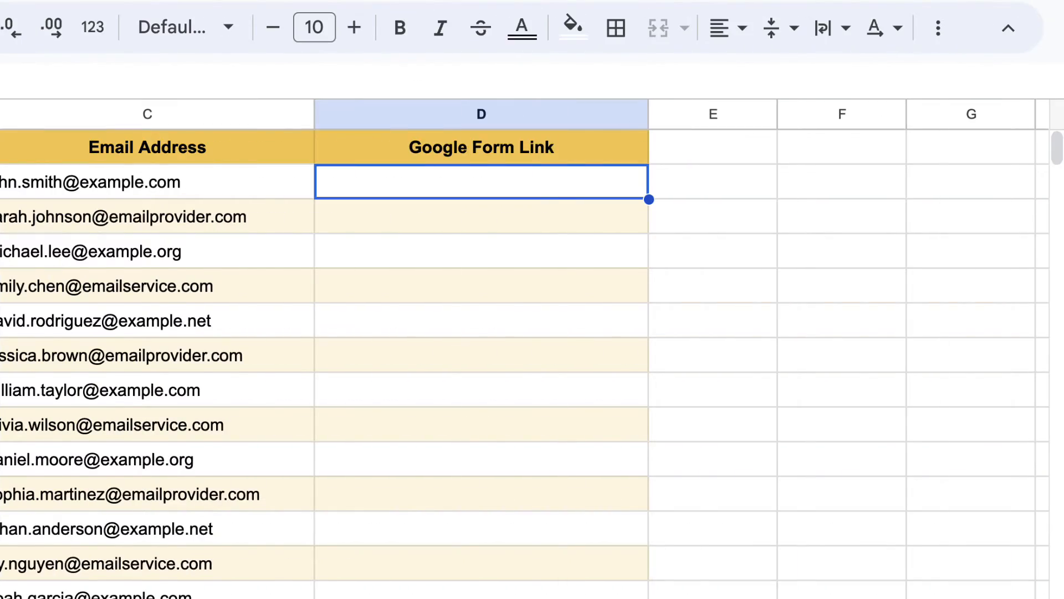
Enter =MULTI_SUBSTITUTE(form URL, "MEMBERNAME", B2, "MEMBERID", A2) in D2 and reselect D2
{"action": "type", "text": "=M"}
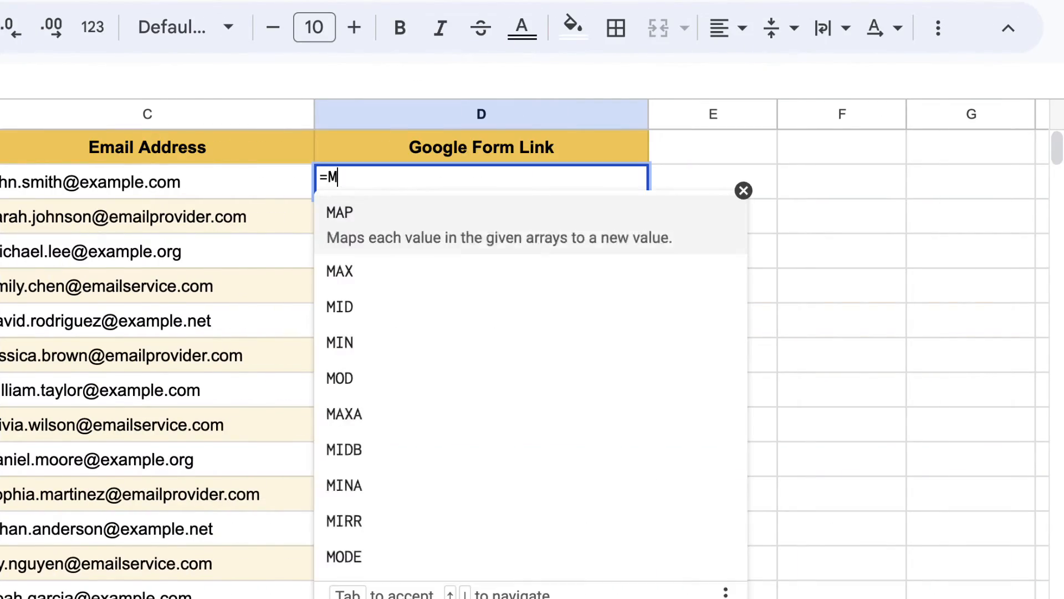
{"action": "type", "text": "UL"}
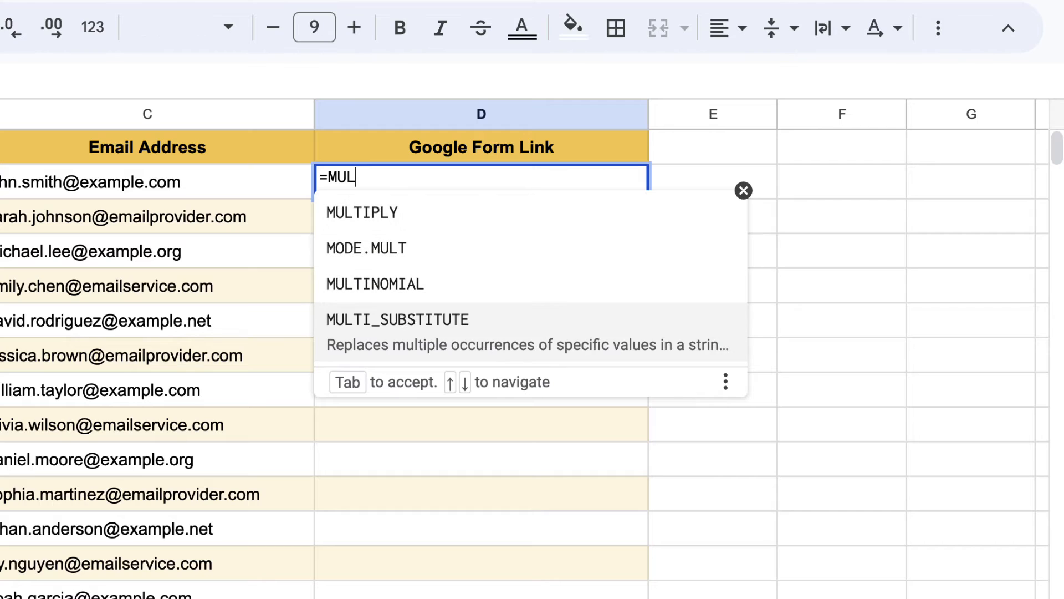
{"action": "key", "text": "Tab"}
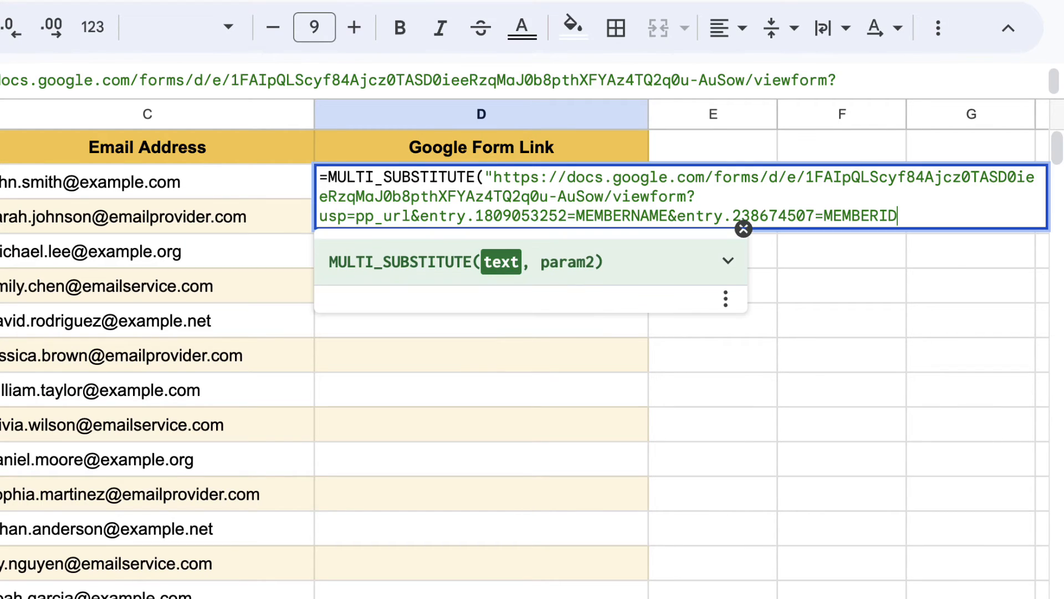
{"action": "type", "text": "\""}
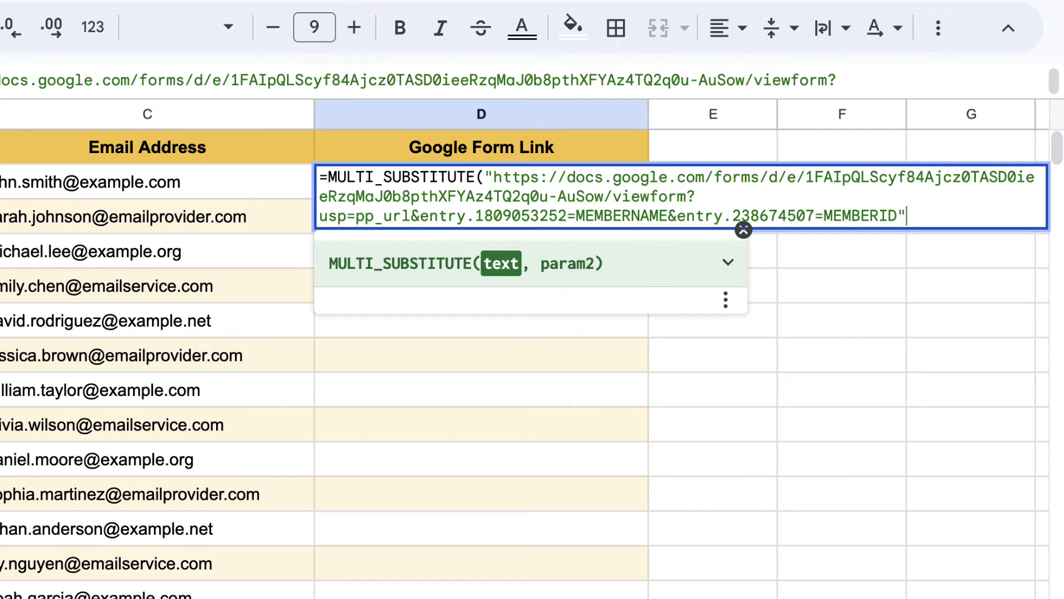
{"action": "type", "text": ","}
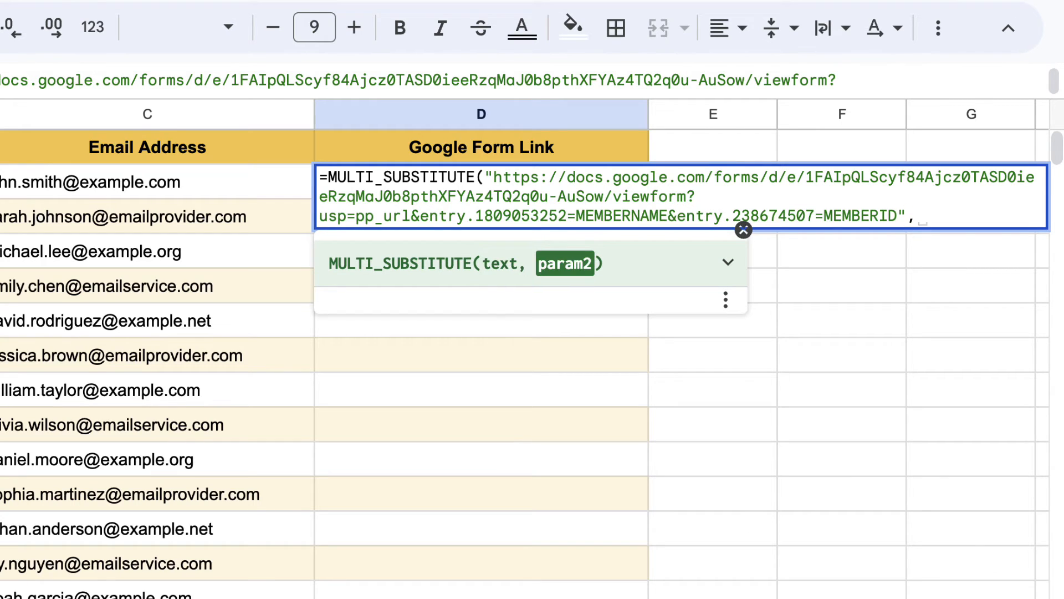
{"action": "type", "text": "\"MEMBERNAME\","}
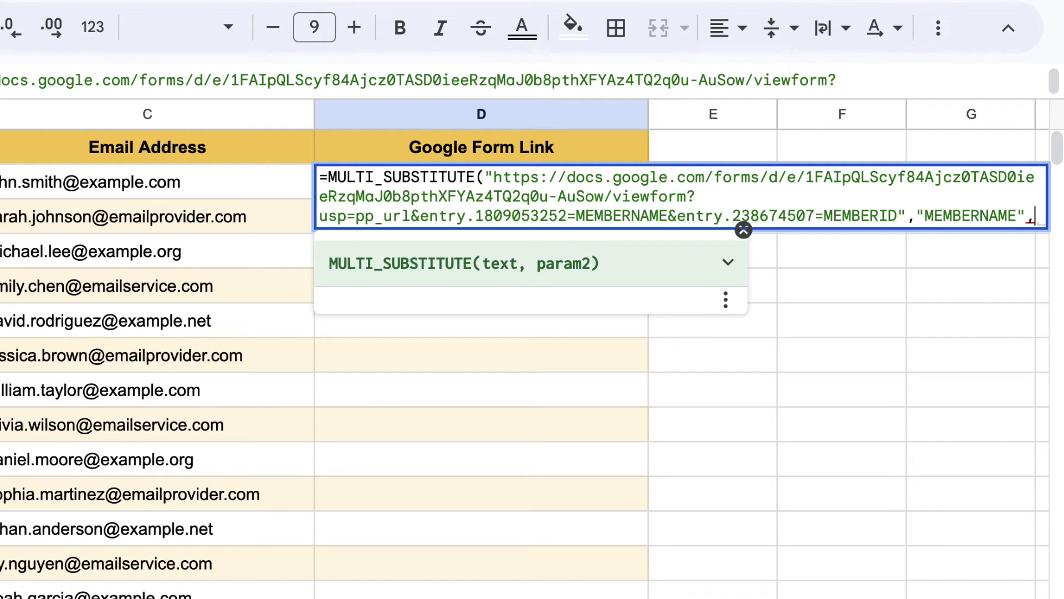
{"action": "type", "text": "B2,"}
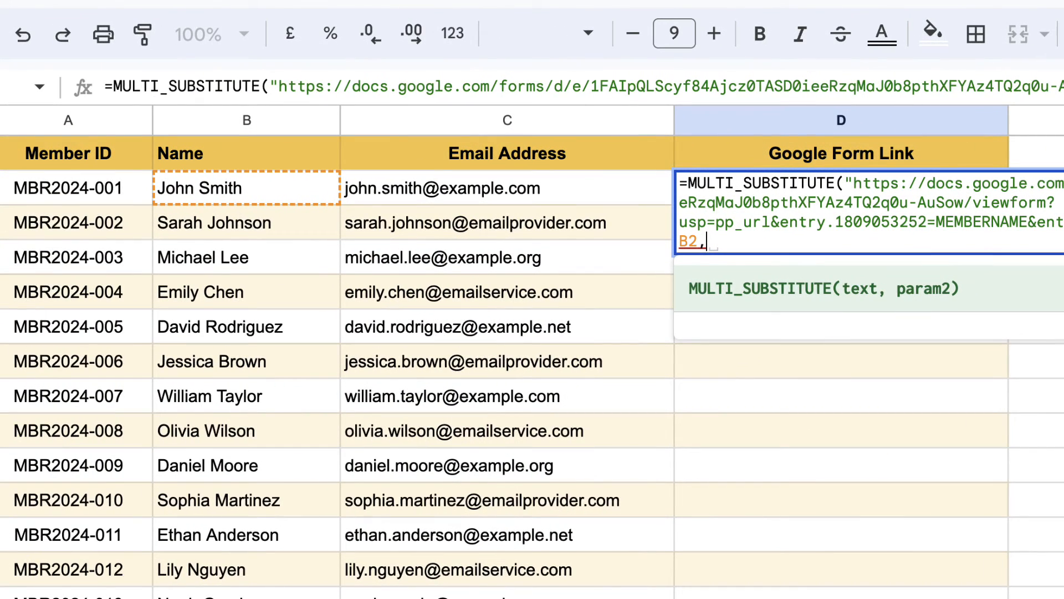
{"action": "type", "text": "\""}
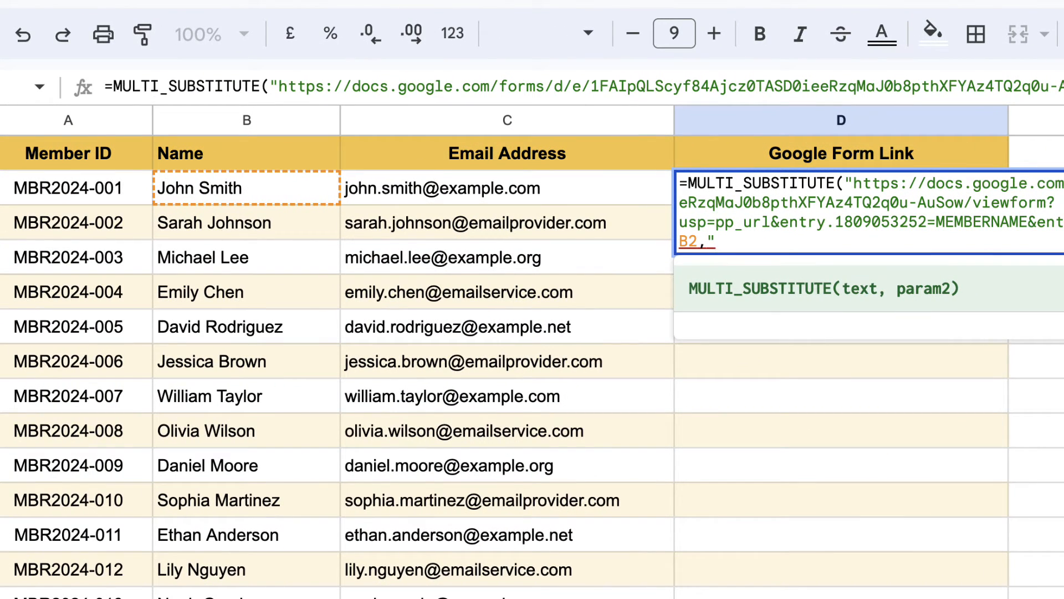
{"action": "type", "text": "\"MEMBERI"}
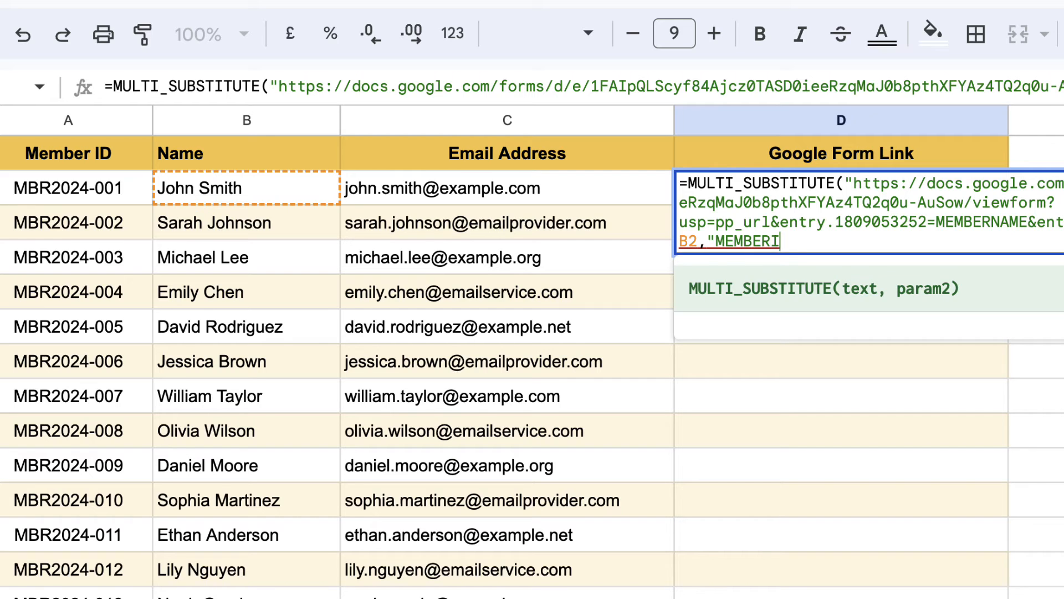
{"action": "type", "text": "D\","}
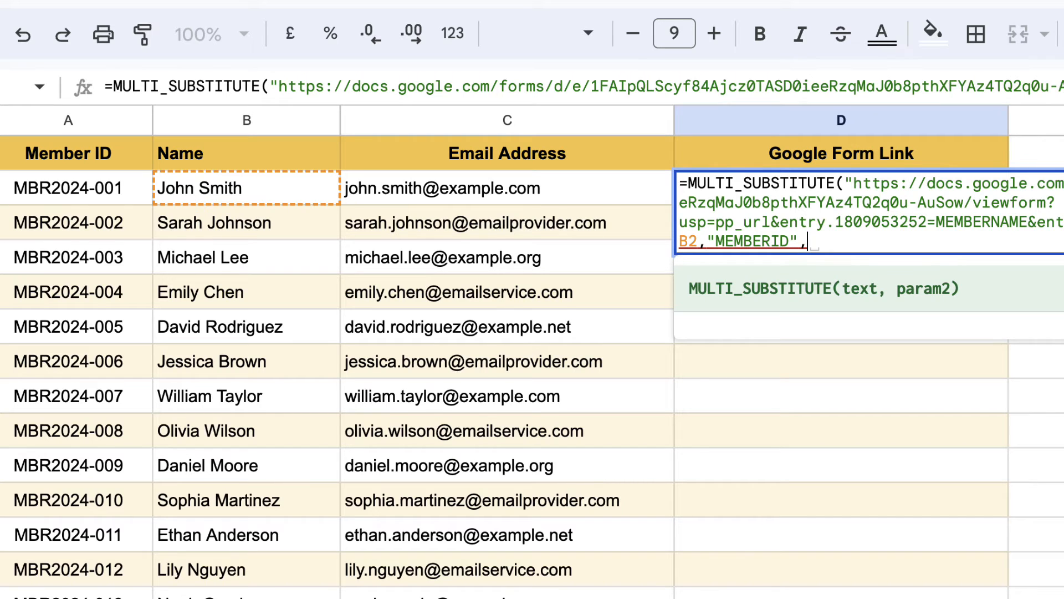
{"action": "type", "text": "A2)"}
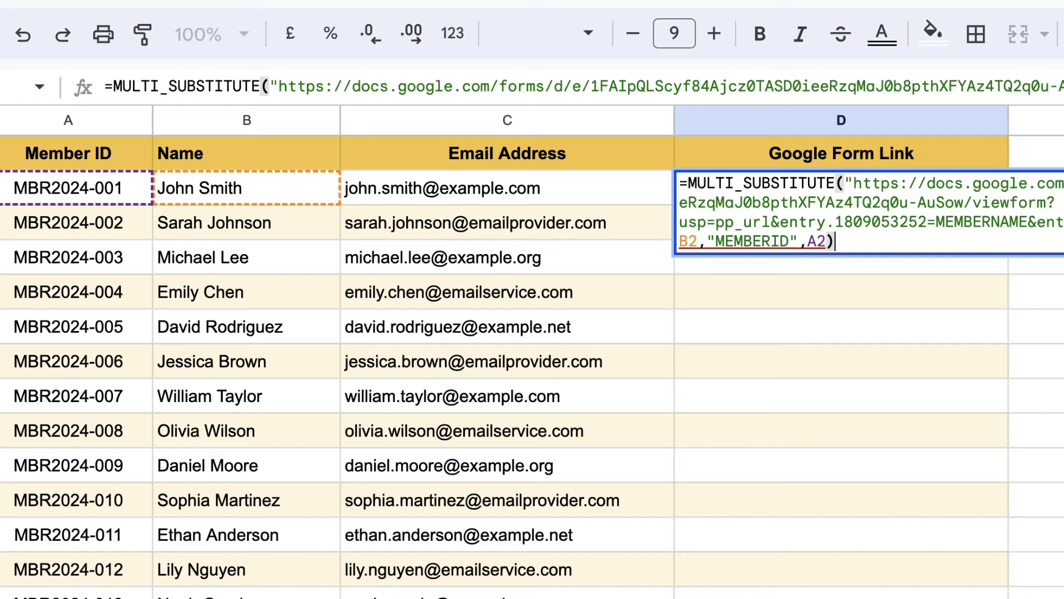
{"action": "key", "text": "Enter"}
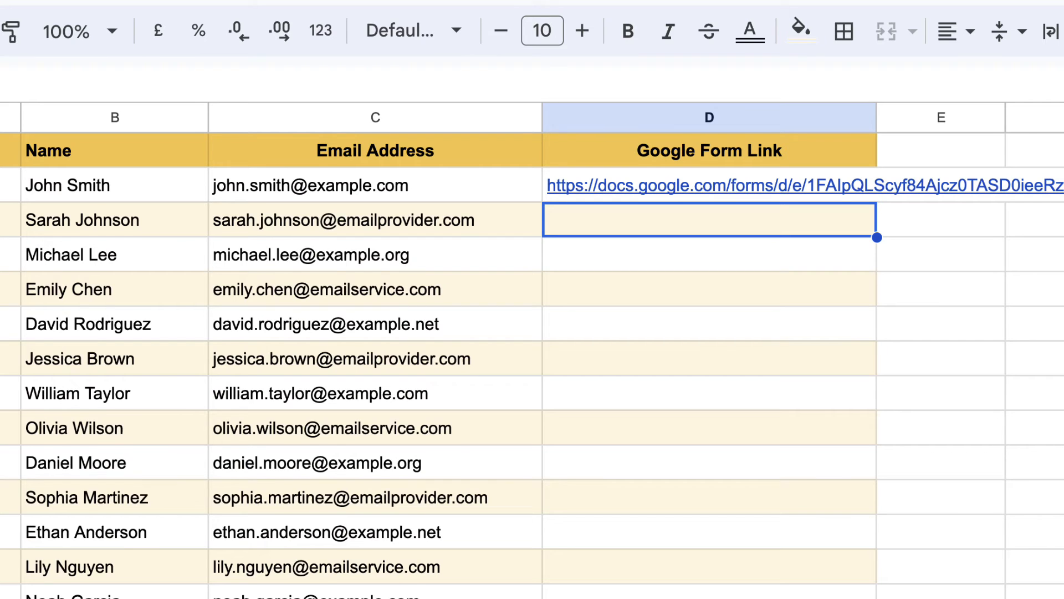
{"action": "left_click", "coordinate": [708, 185]}
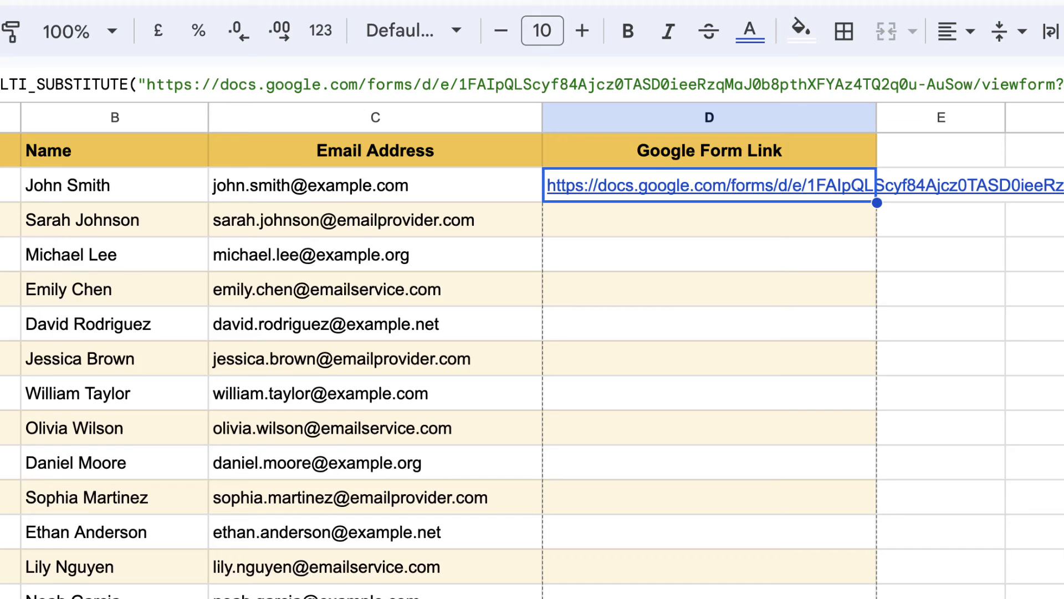
Scroll down and right across the Google Form Link column to view the member rows
{"action": "scroll", "scroll_direction": "down", "scroll_amount": 3}
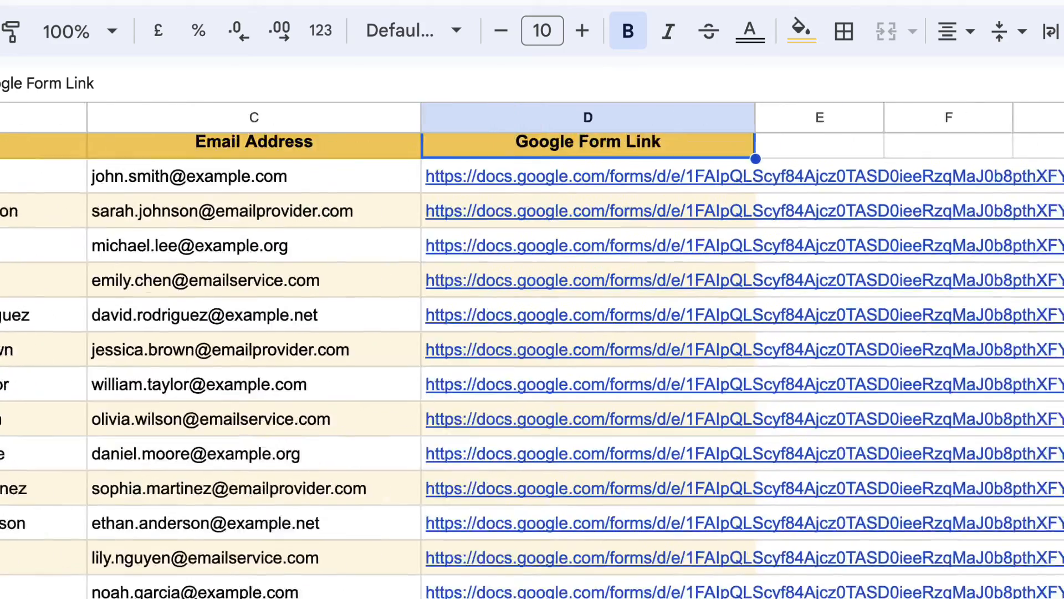
{"action": "scroll", "scroll_direction": "right", "scroll_amount": 3}
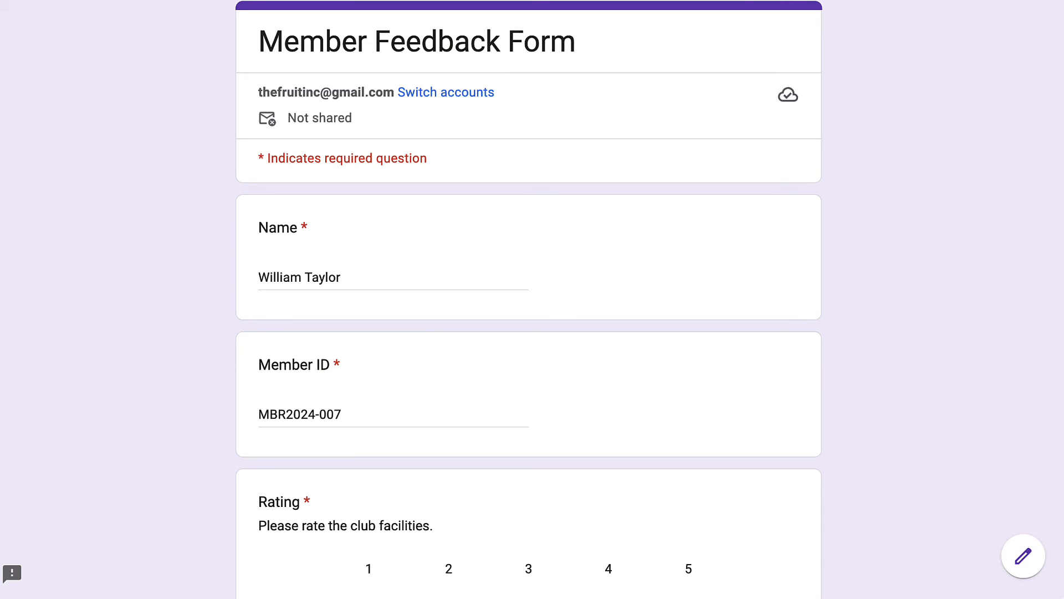
Scroll the Member Feedback Form to check the pre-filled name and member ID
{"action": "scroll", "scroll_direction": "down", "scroll_amount": 3}
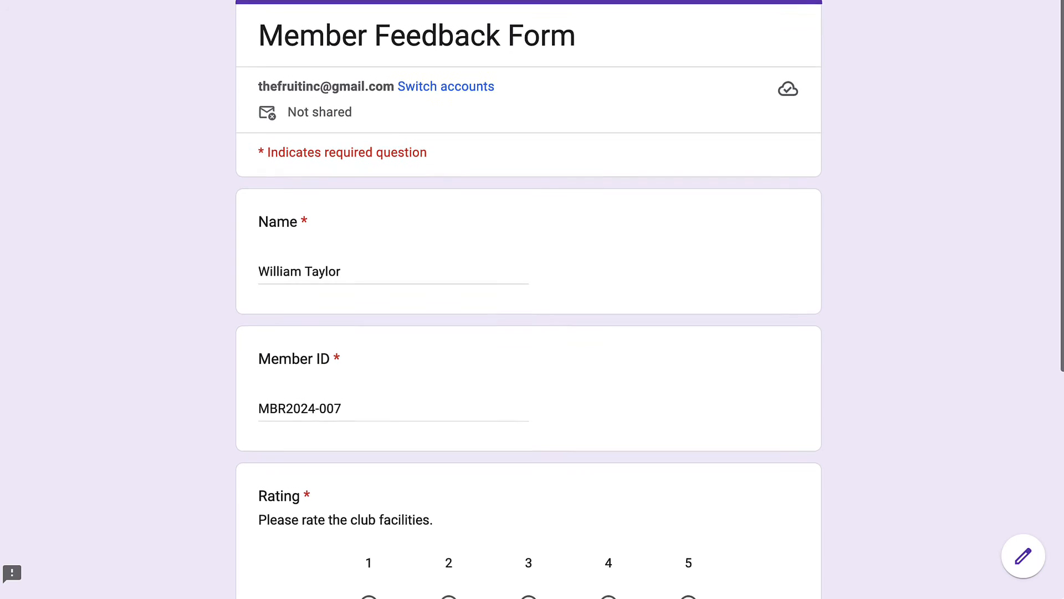
{"action": "scroll", "scroll_direction": "down", "scroll_amount": 3}
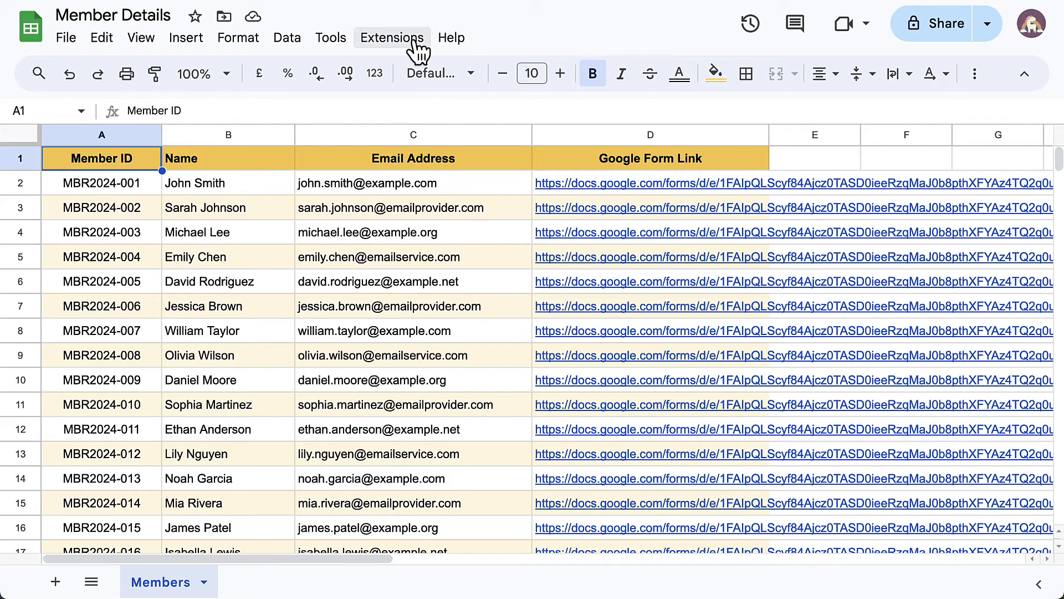
In Document Studio, duplicate the Send Feedback Form workflow and name it 'Send Pre-filled Feedback Form'
{"action": "left_click", "coordinate": [392, 38]}
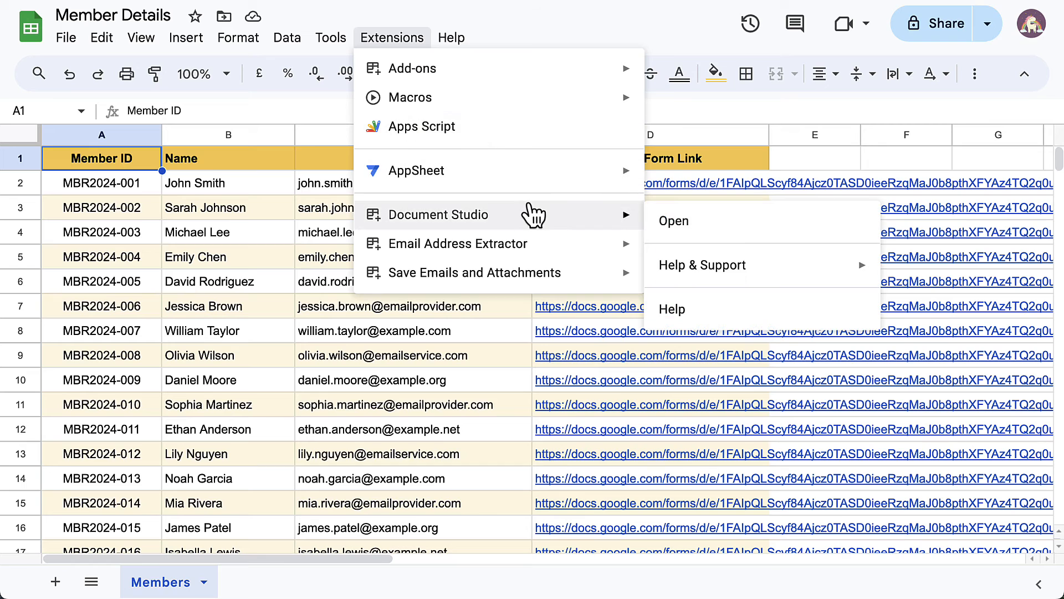
{"action": "left_click", "coordinate": [673, 222]}
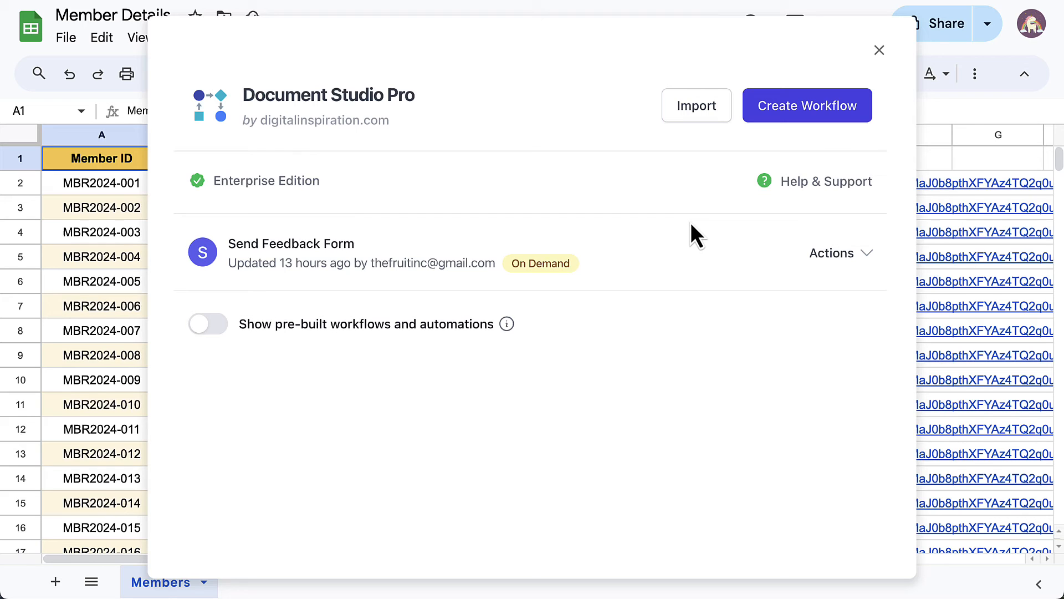
{"action": "left_click", "coordinate": [862, 253]}
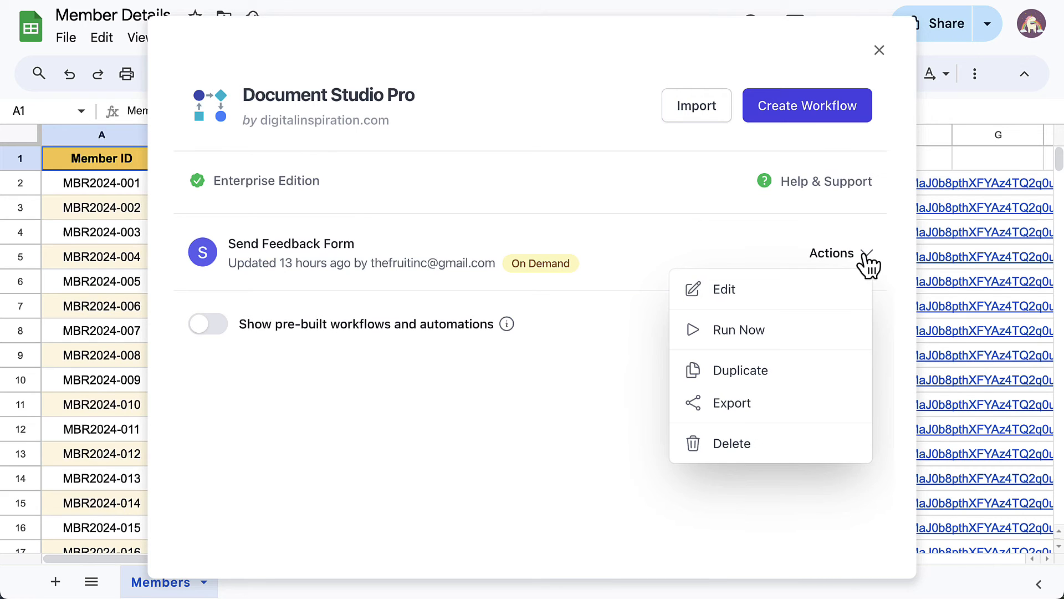
{"action": "left_click", "coordinate": [740, 370]}
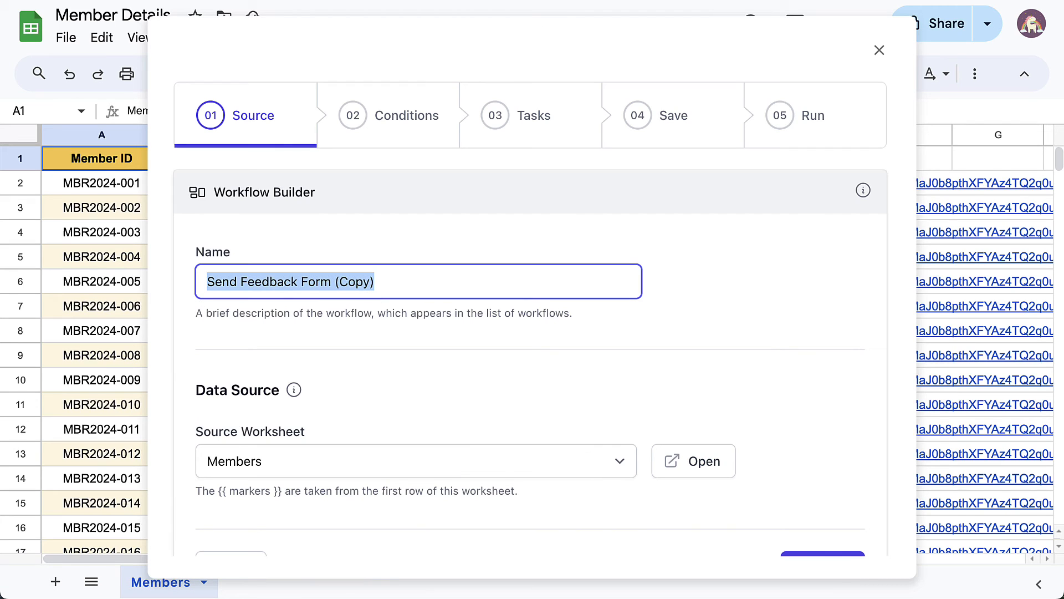
{"action": "type", "text": "Send Pre-filled"}
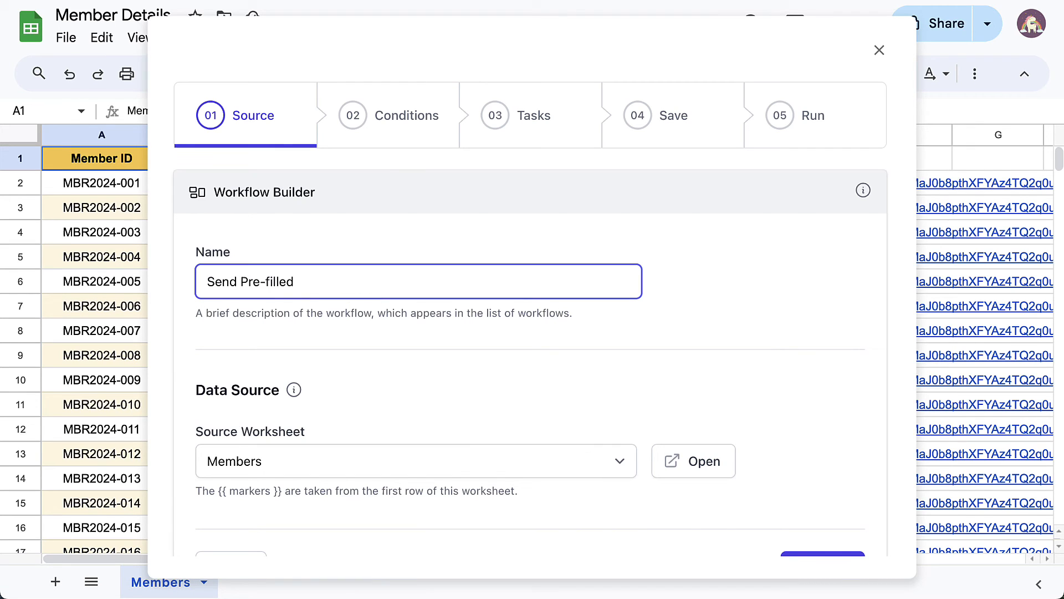
{"action": "type", "text": "Feedback Form"}
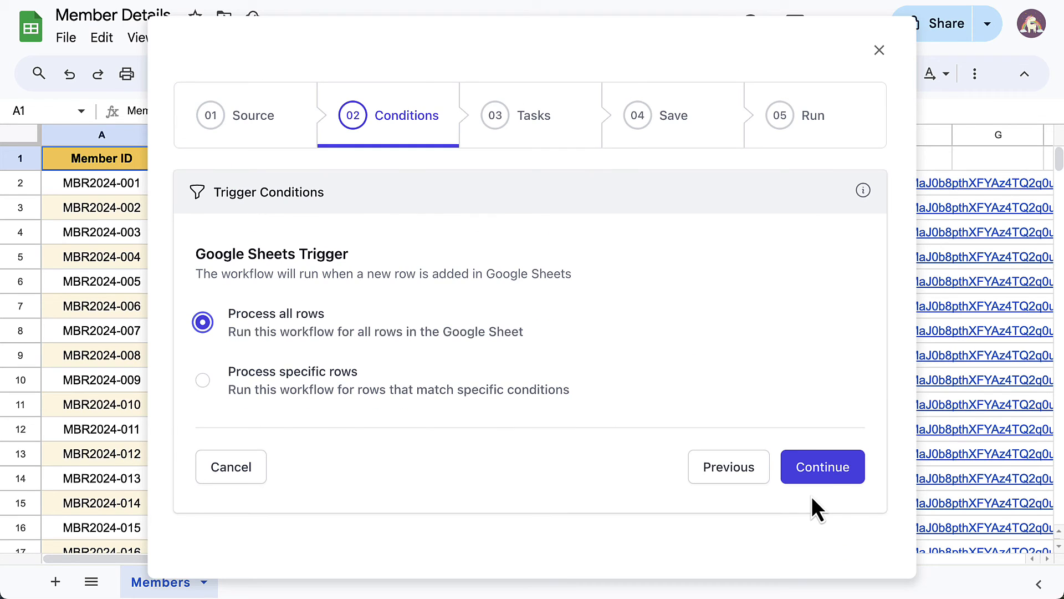
In the email task, delete the raw form URL and replace 'visit the following link' with 'click here'
{"action": "left_click", "coordinate": [823, 467]}
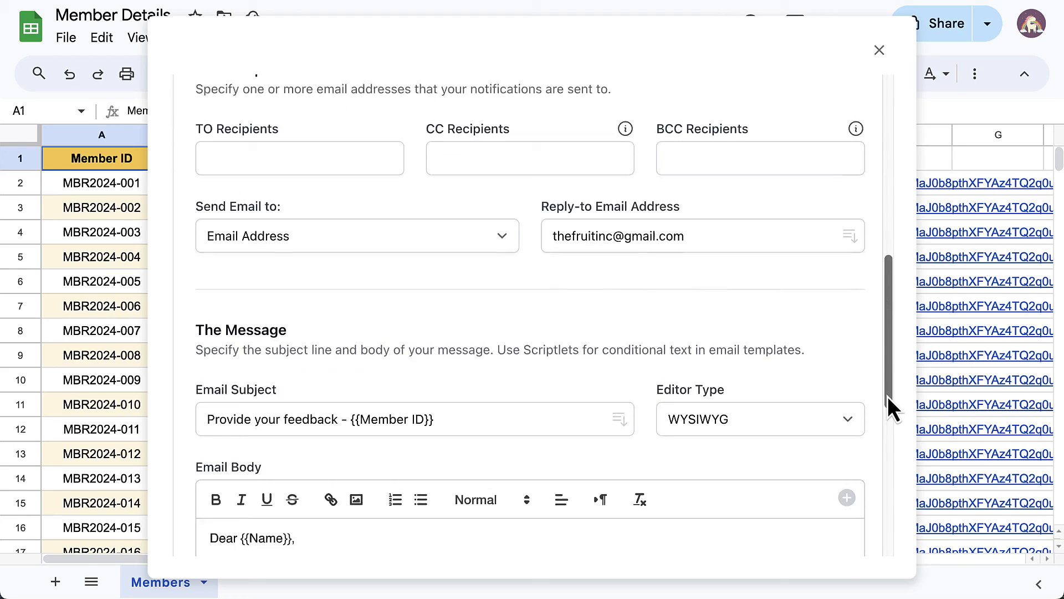
{"action": "scroll", "scroll_direction": "down", "scroll_amount": 3}
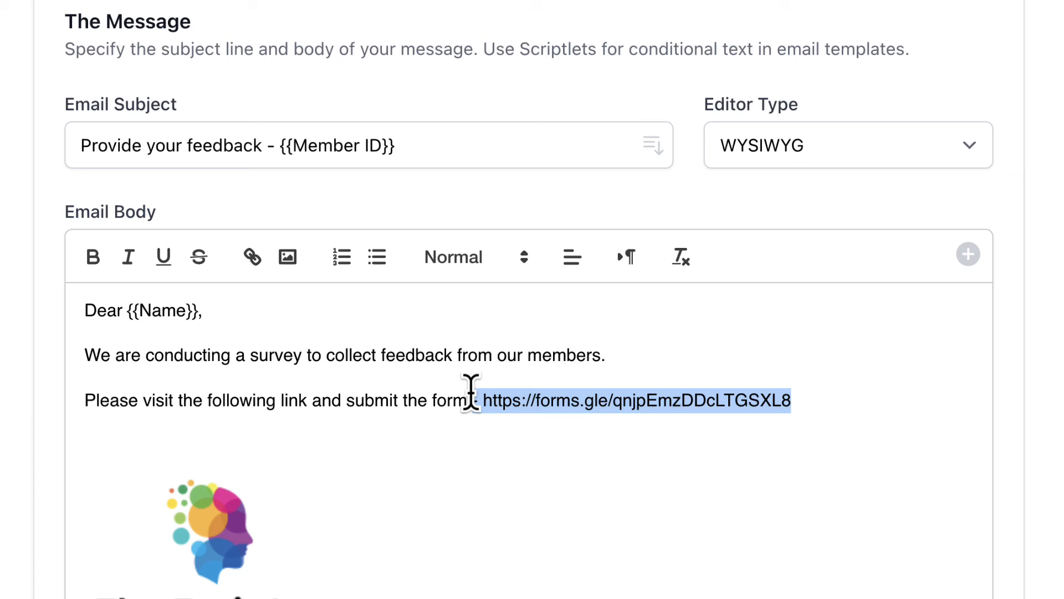
{"action": "key", "text": "Delete"}
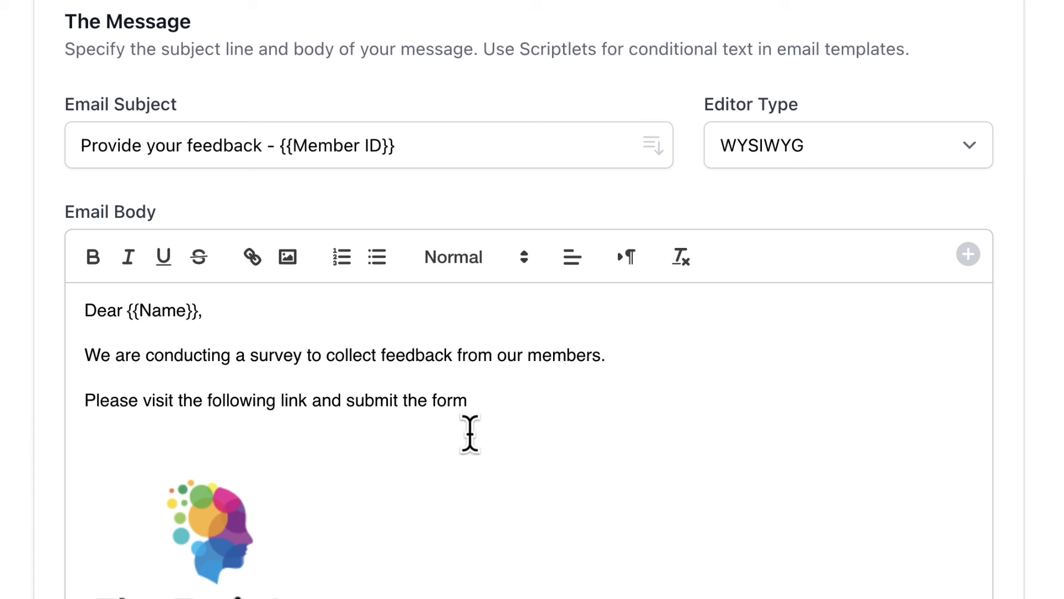
{"action": "left_click_drag", "start_coordinate": [143, 400], "coordinate": [306, 400]}
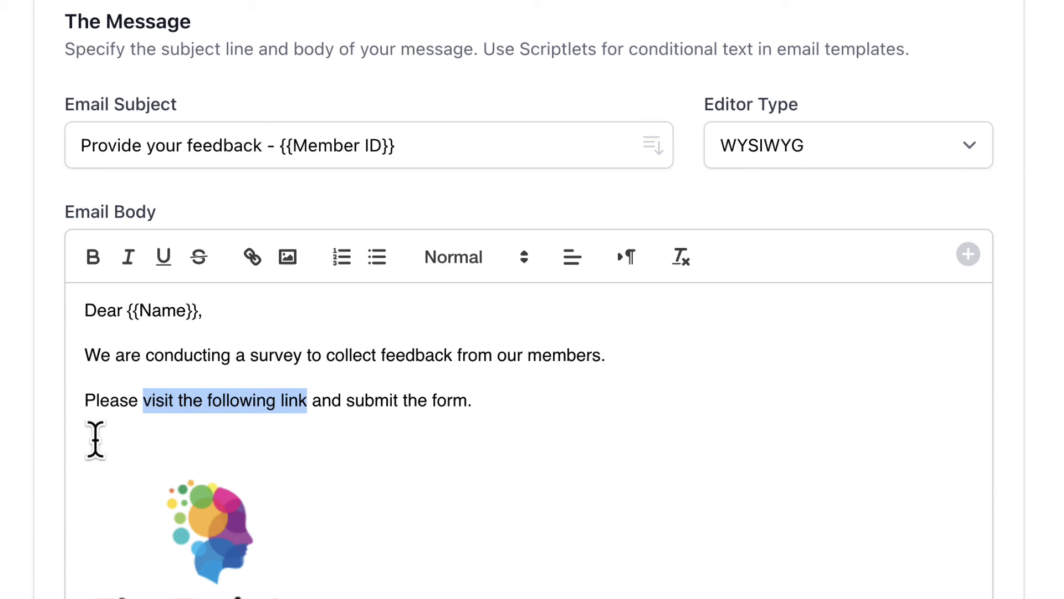
{"action": "type", "text": "click here"}
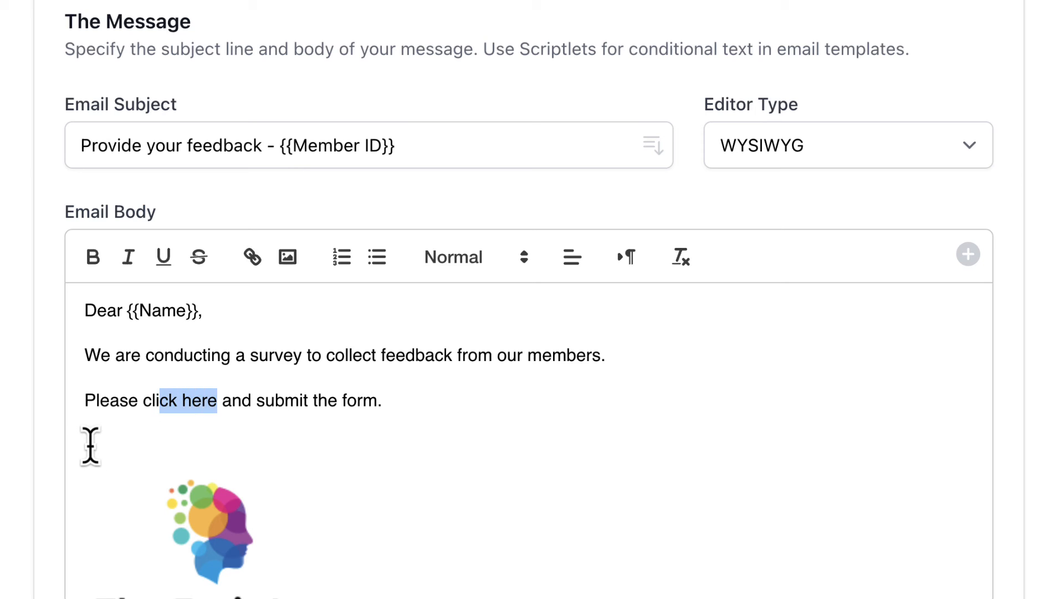
Link the words 'click here' to the {{Google Form Link}} placeholder
{"action": "left_click", "coordinate": [252, 257]}
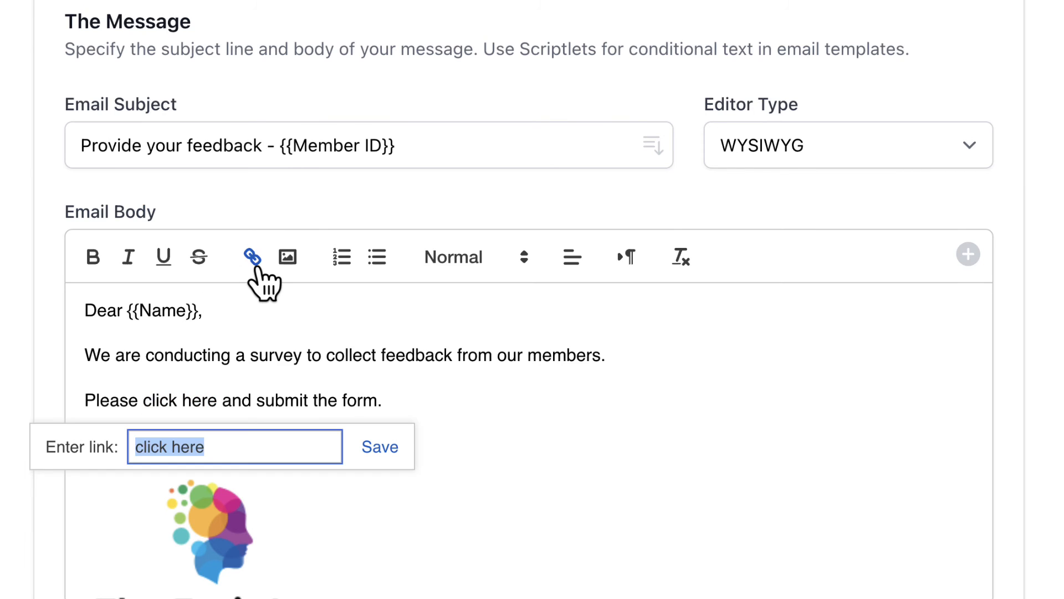
{"action": "type", "text": "{{"}
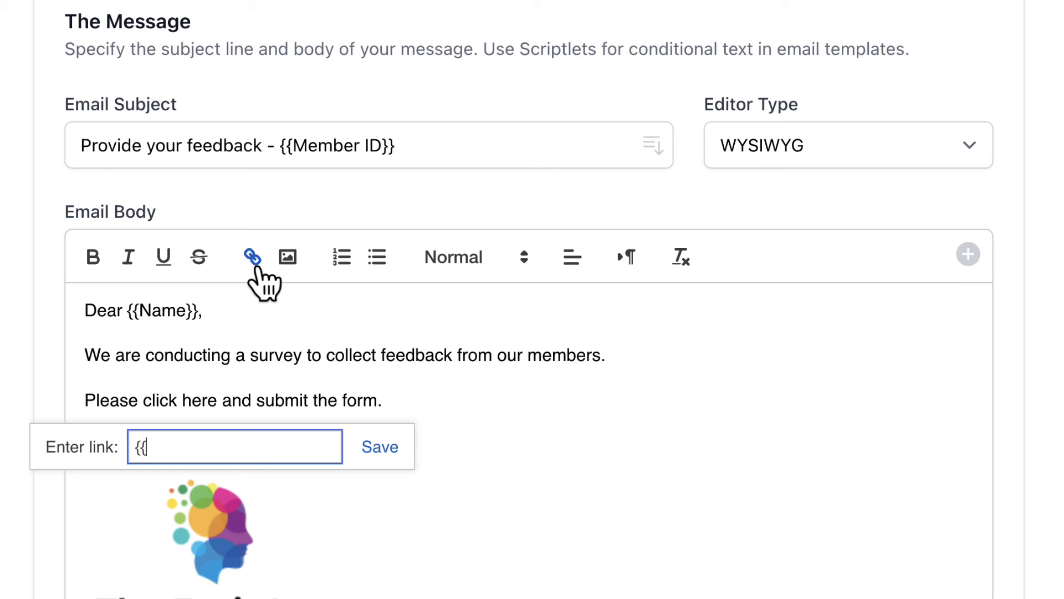
{"action": "type", "text": "Google Form"}
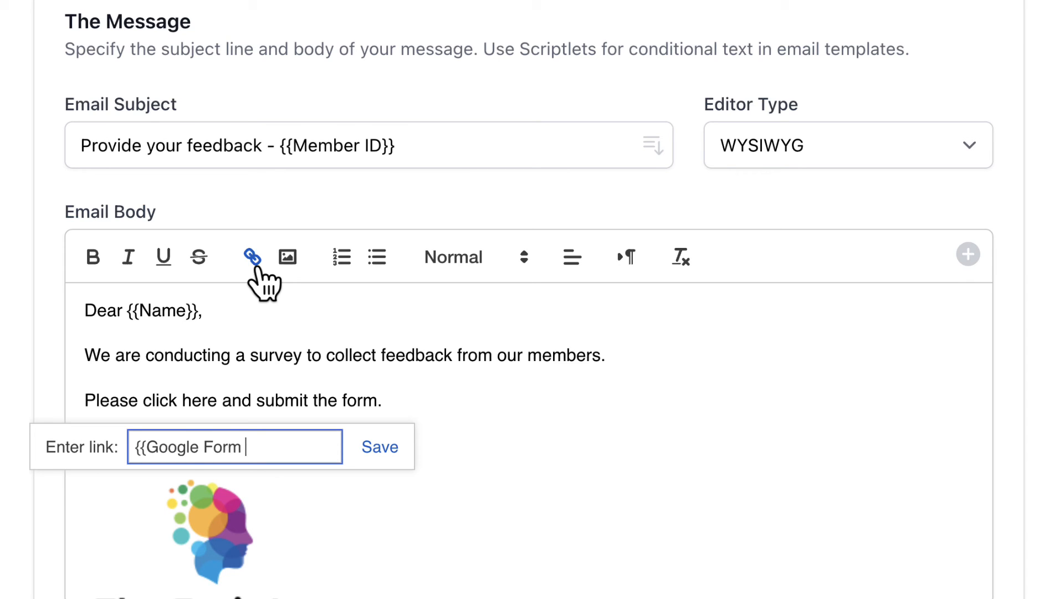
{"action": "type", "text": "Link}}"}
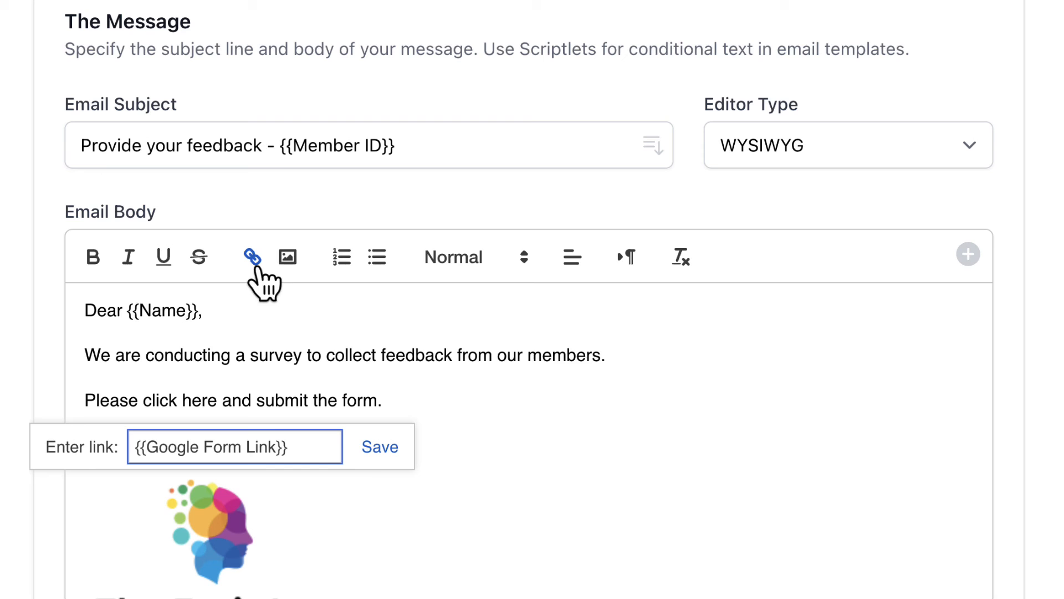
{"action": "left_click", "coordinate": [380, 446]}
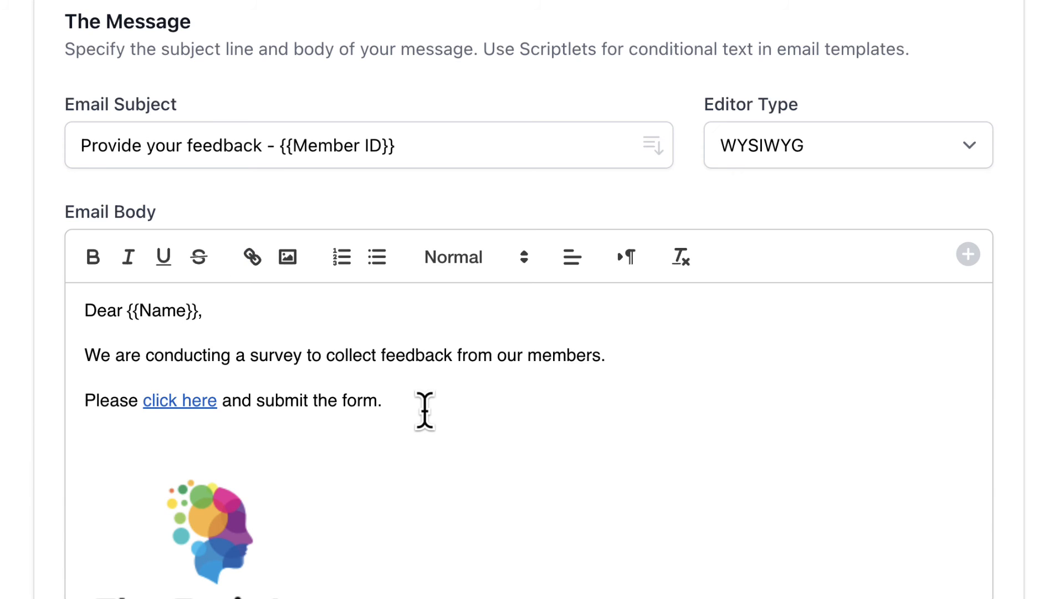
{"action": "scroll", "scroll_direction": "down", "scroll_amount": 3}
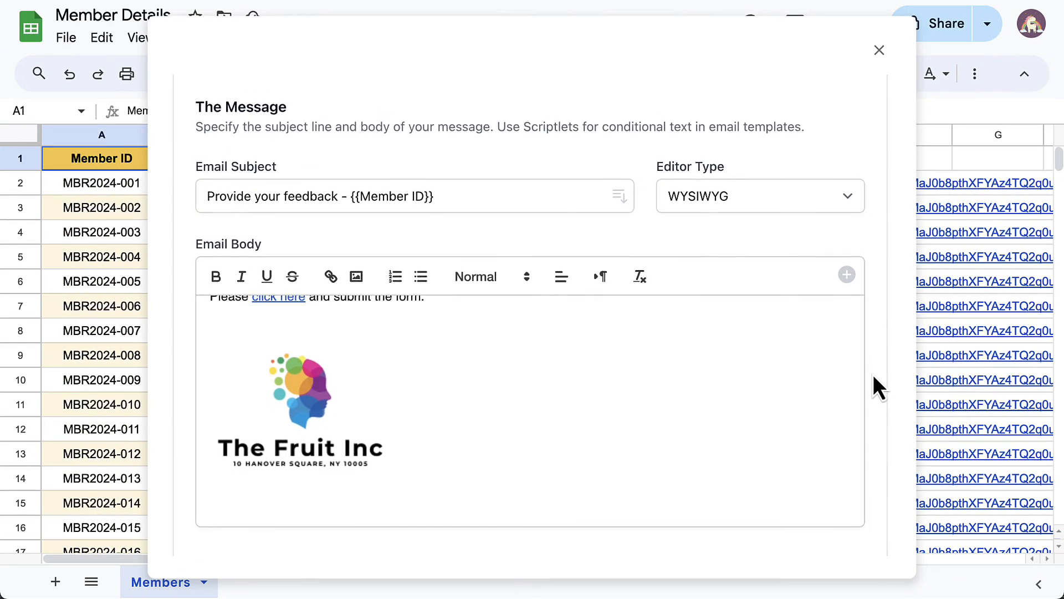
{"action": "scroll", "scroll_direction": "down", "scroll_amount": 3}
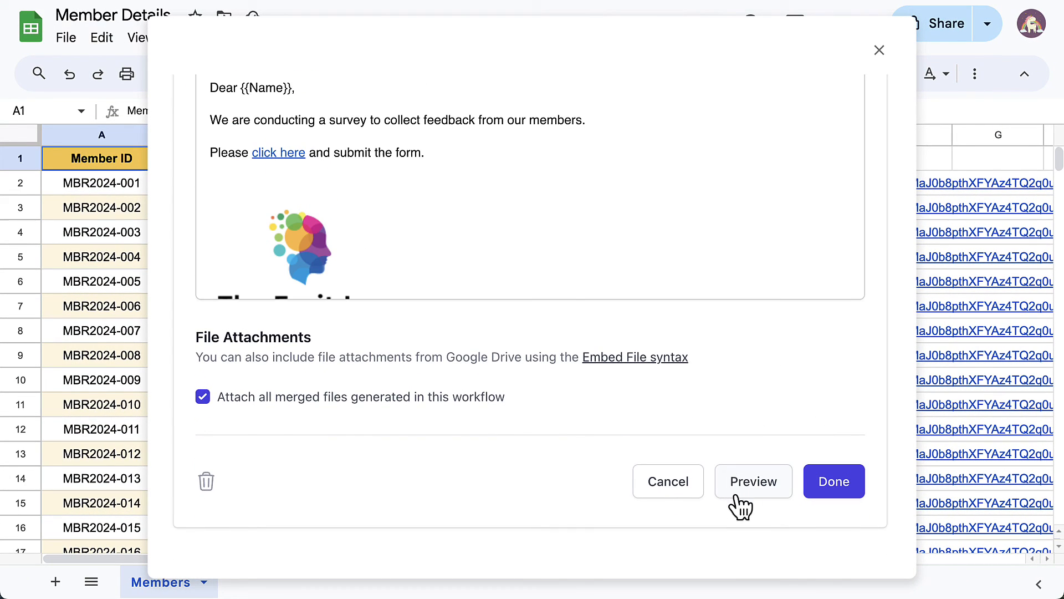
Preview the email task, send a test email with sample data, and open it
{"action": "left_click", "coordinate": [754, 481]}
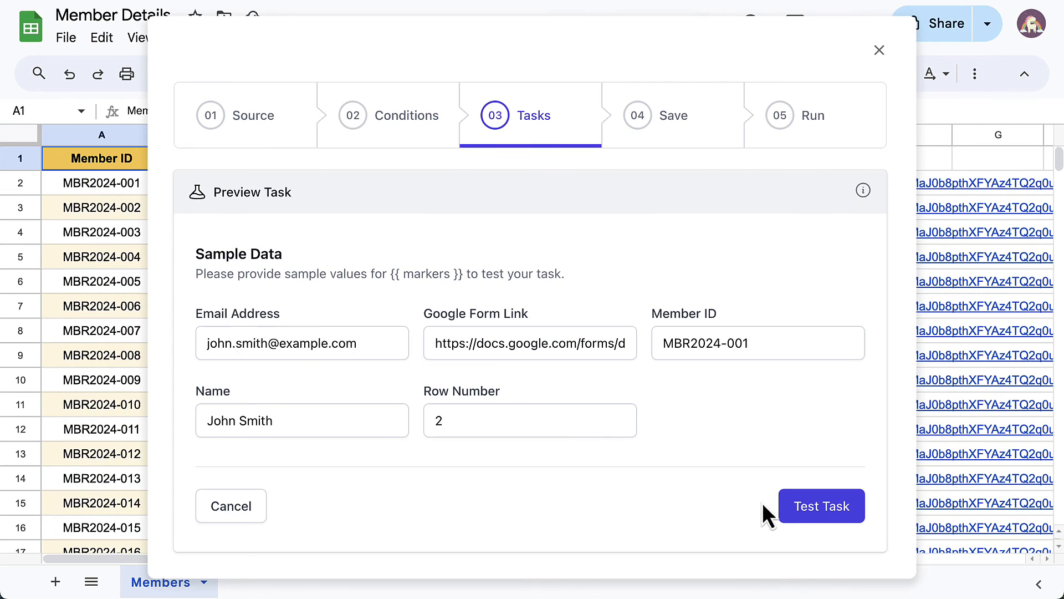
{"action": "left_click", "coordinate": [822, 506]}
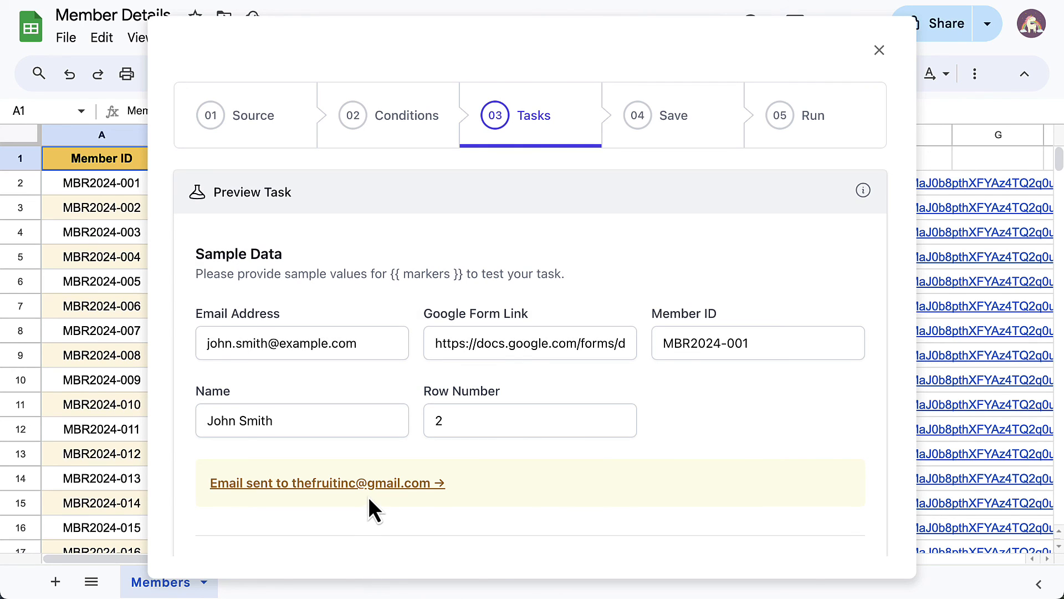
{"action": "left_click", "coordinate": [327, 483]}
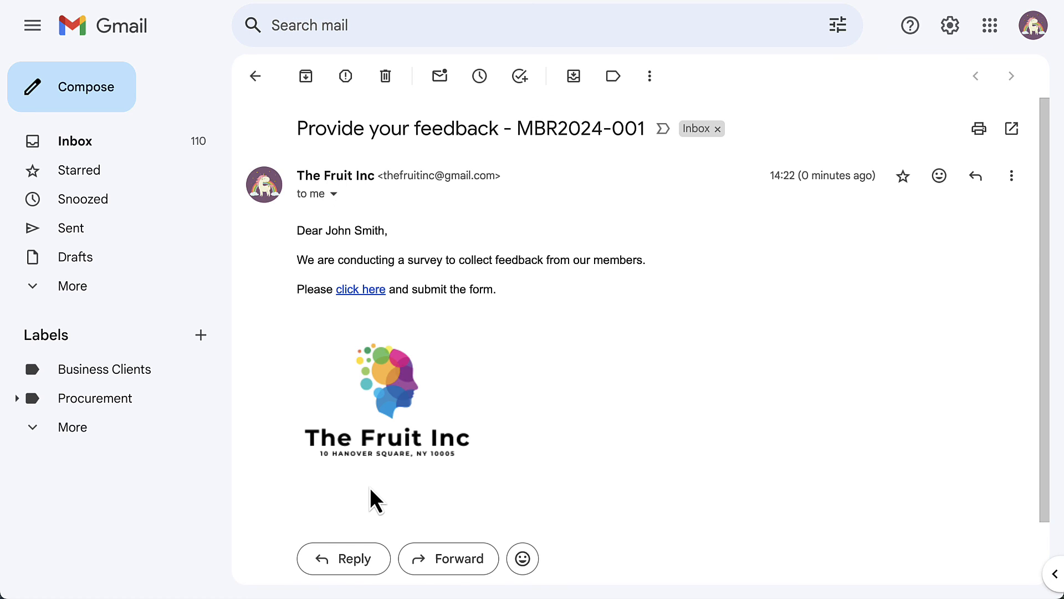
Open the test email's 'click here' link and scroll the pre-filled feedback form
{"action": "left_click", "coordinate": [361, 289]}
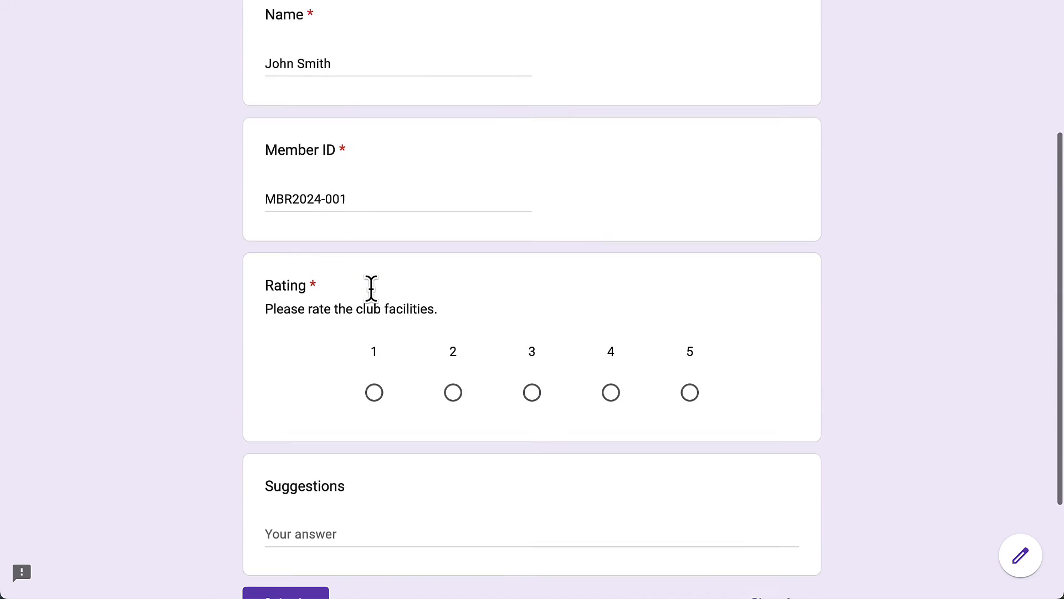
{"action": "scroll", "scroll_direction": "down", "scroll_amount": 3}
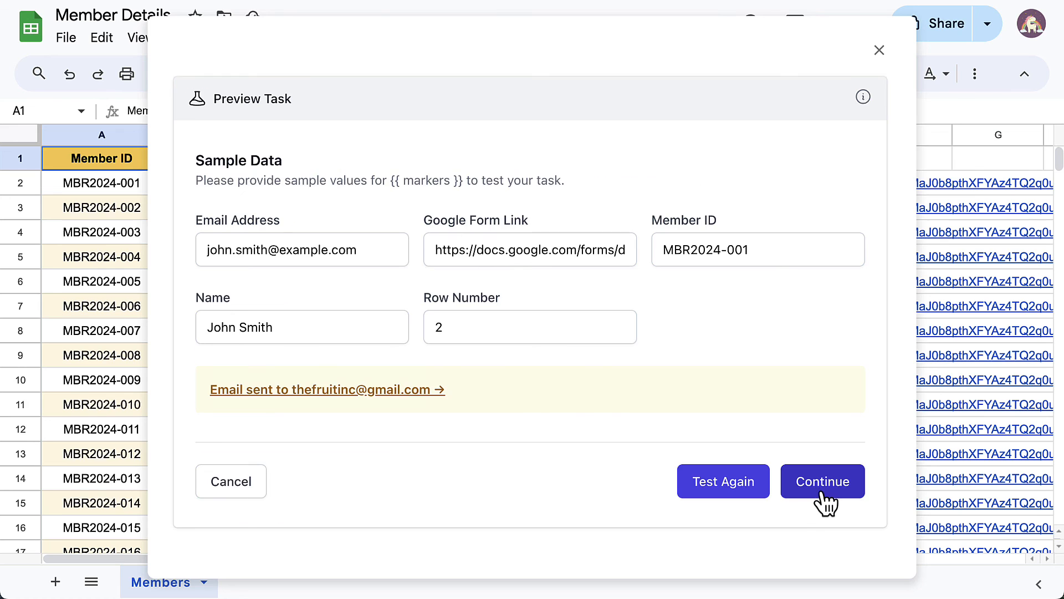
Finish the email task and save the 'Send Pre-filled Feedback Form' workflow
{"action": "left_click", "coordinate": [823, 481]}
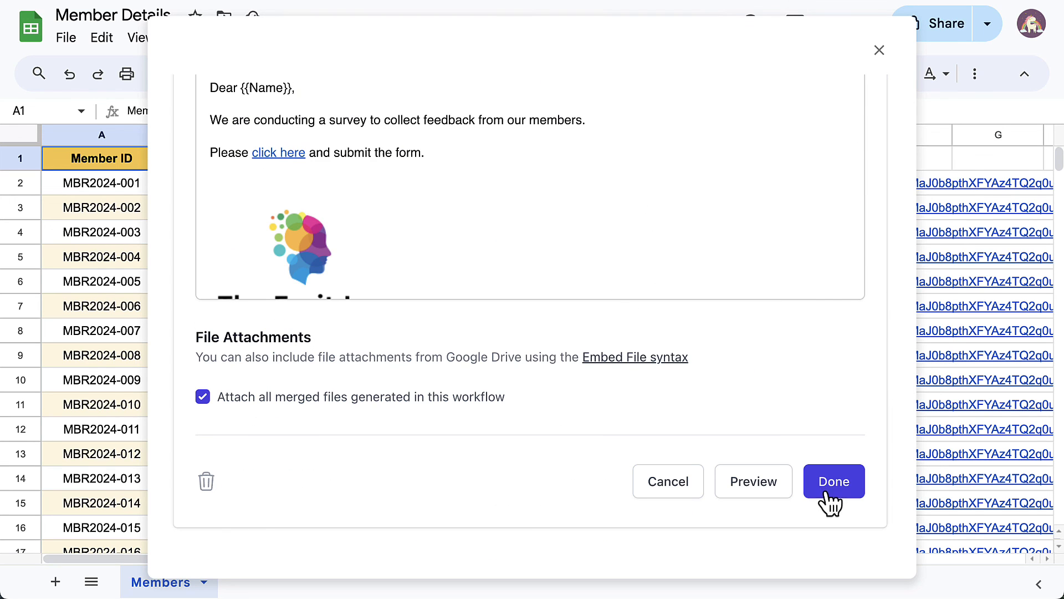
{"action": "left_click", "coordinate": [834, 481]}
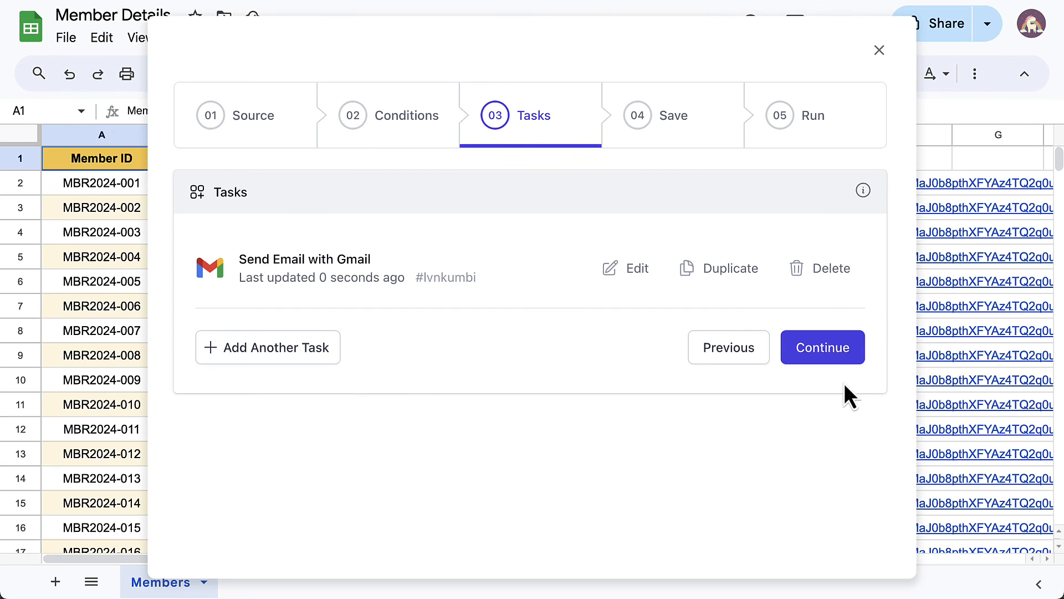
{"action": "left_click", "coordinate": [823, 347]}
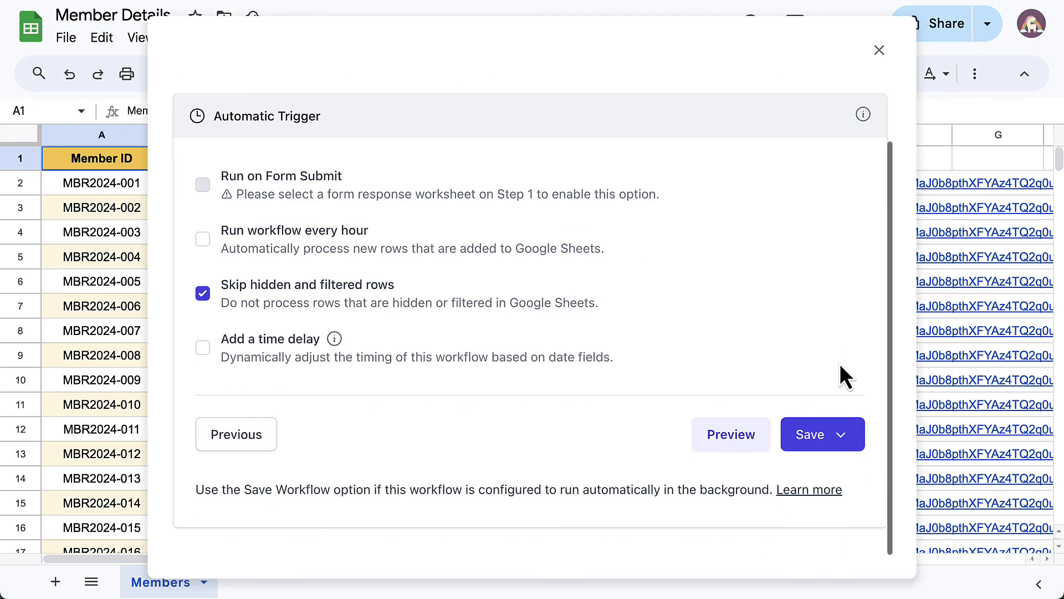
{"action": "left_click", "coordinate": [810, 434]}
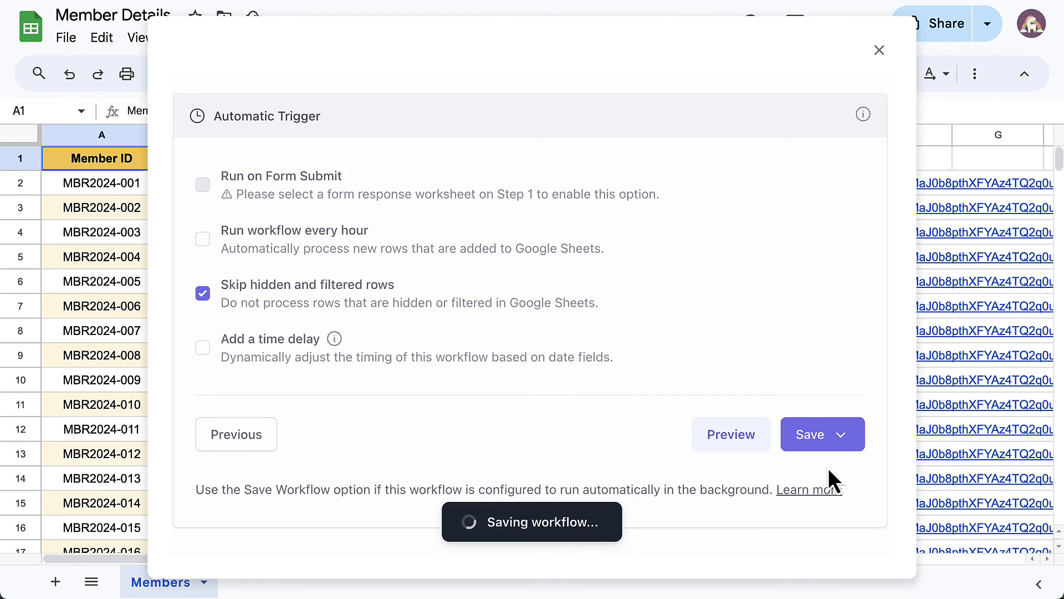
{"action": "left_click", "coordinate": [810, 434]}
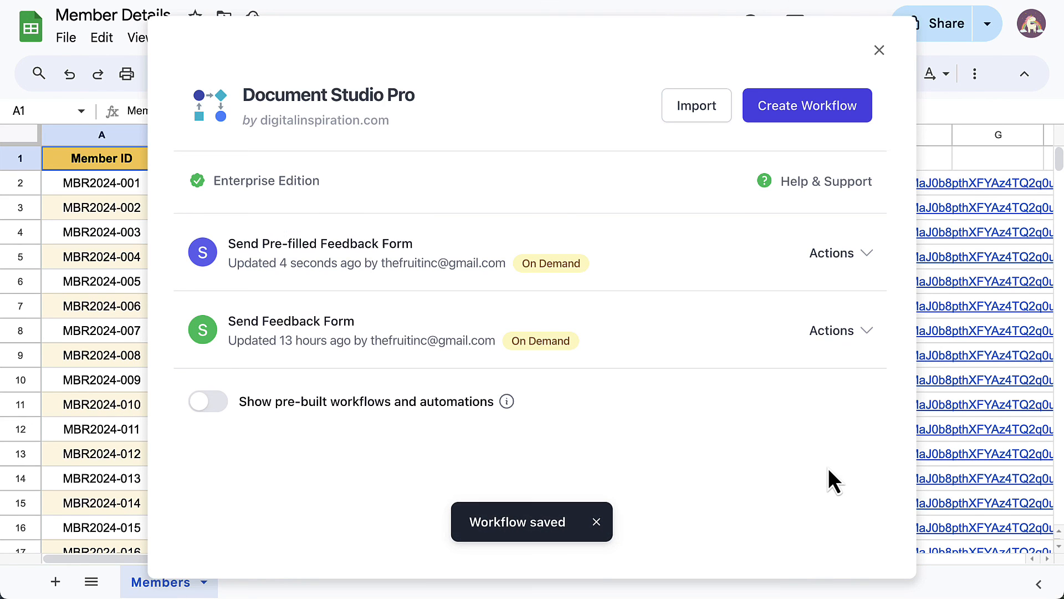